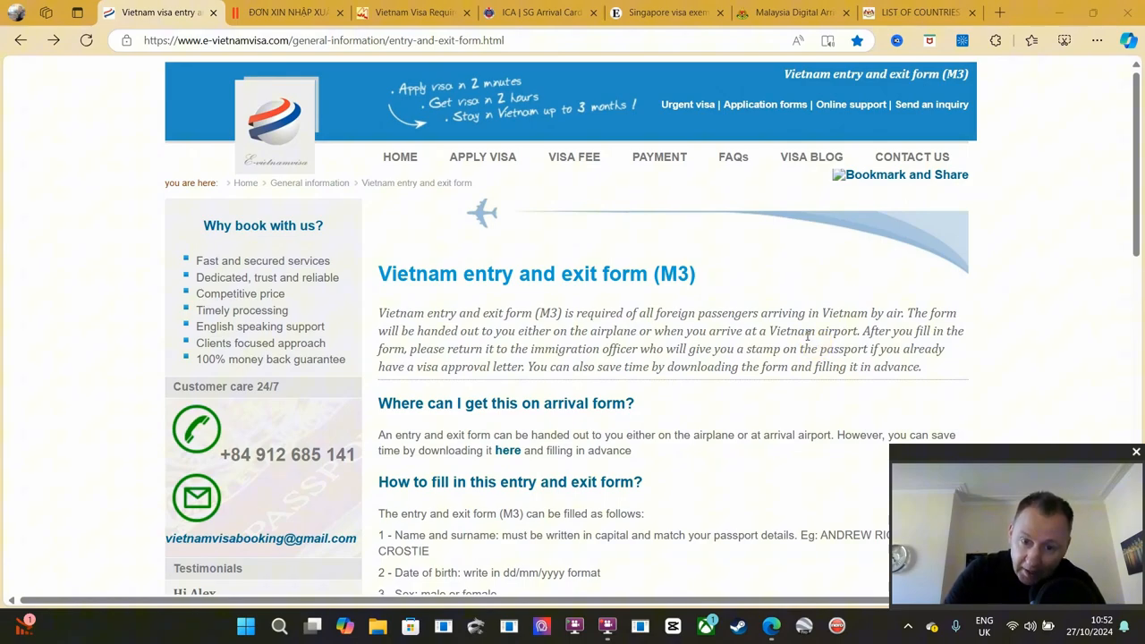
mouse_move(632, 296)
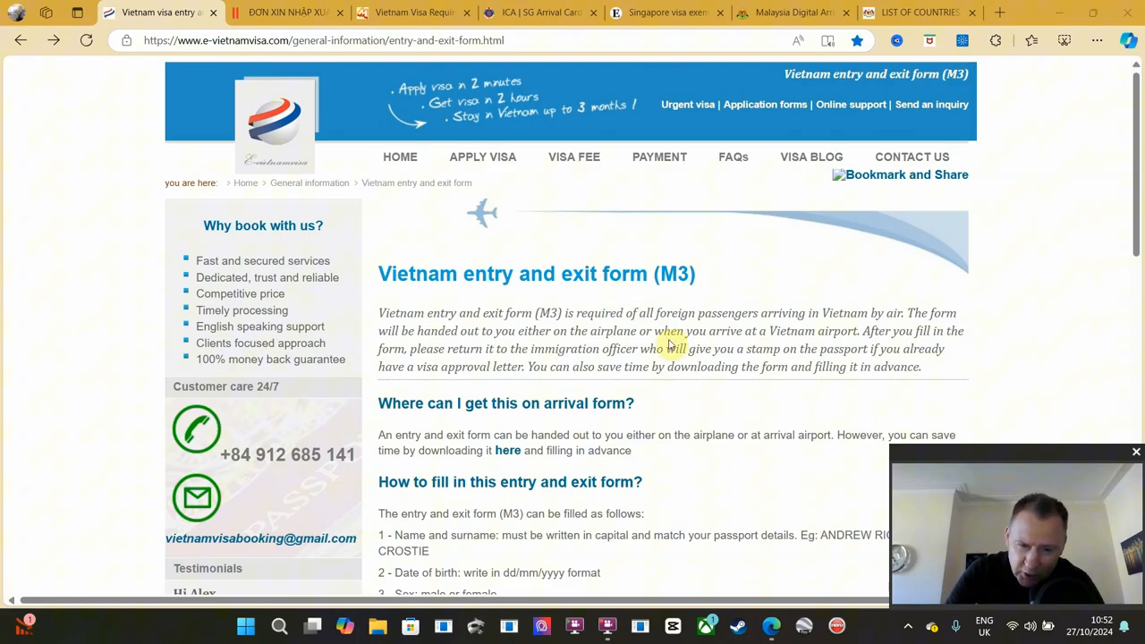
mouse_move(629, 297)
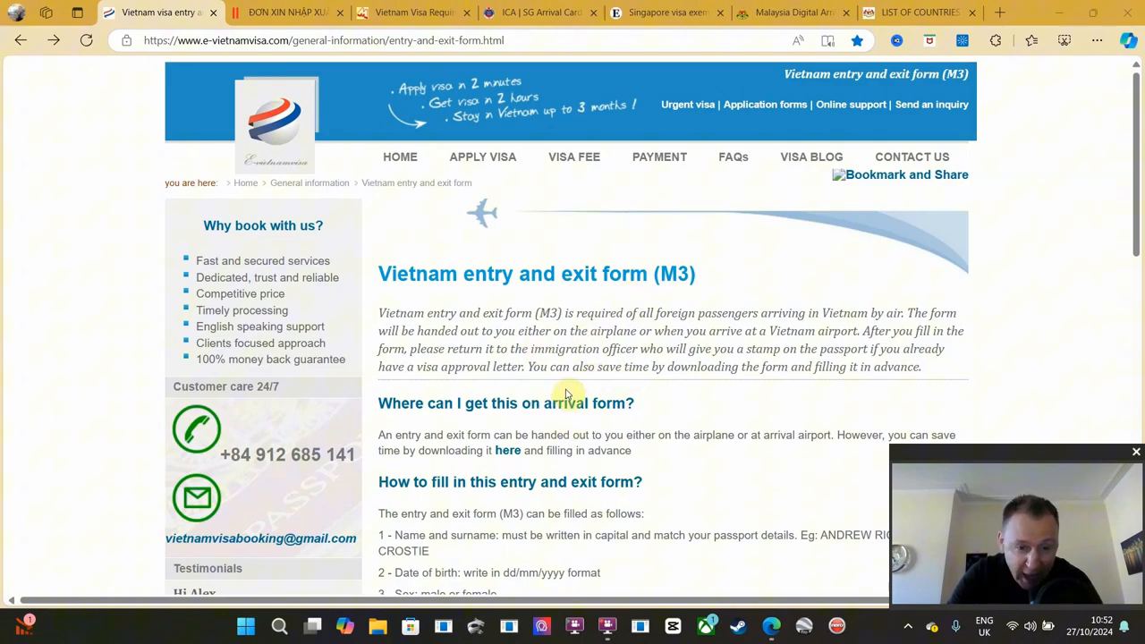
mouse_move(561, 380)
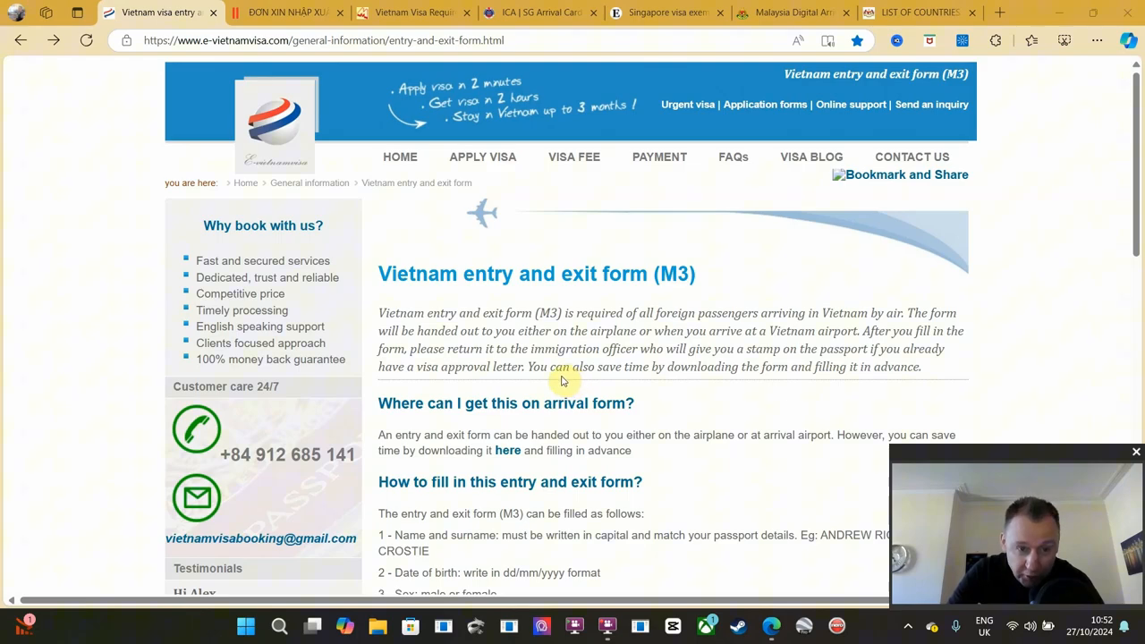
mouse_move(555, 385)
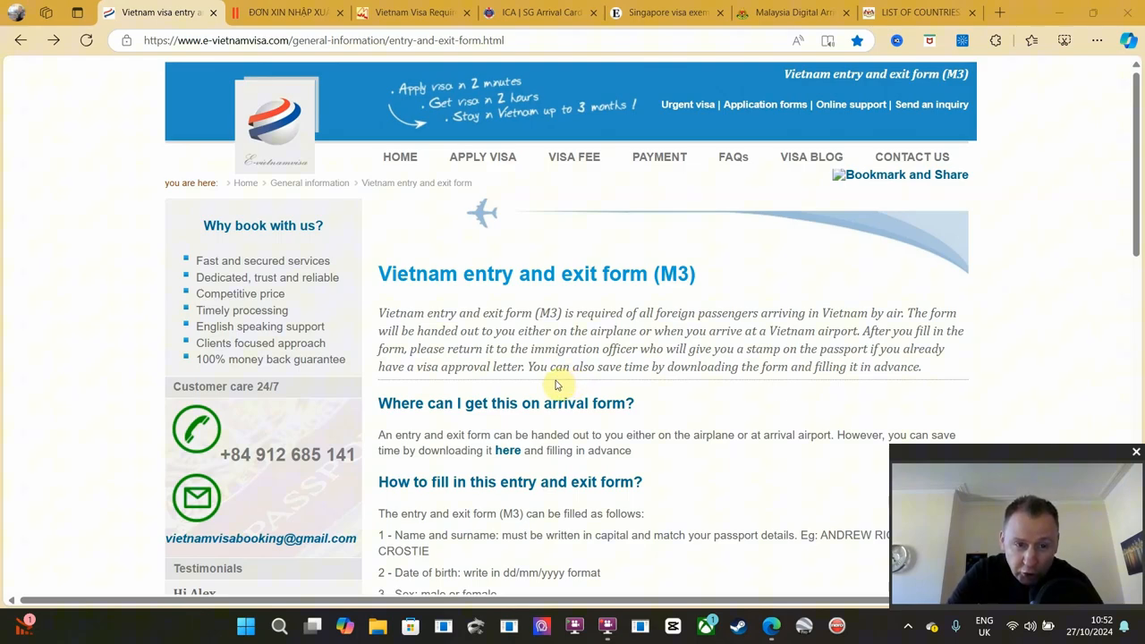
mouse_move(365, 84)
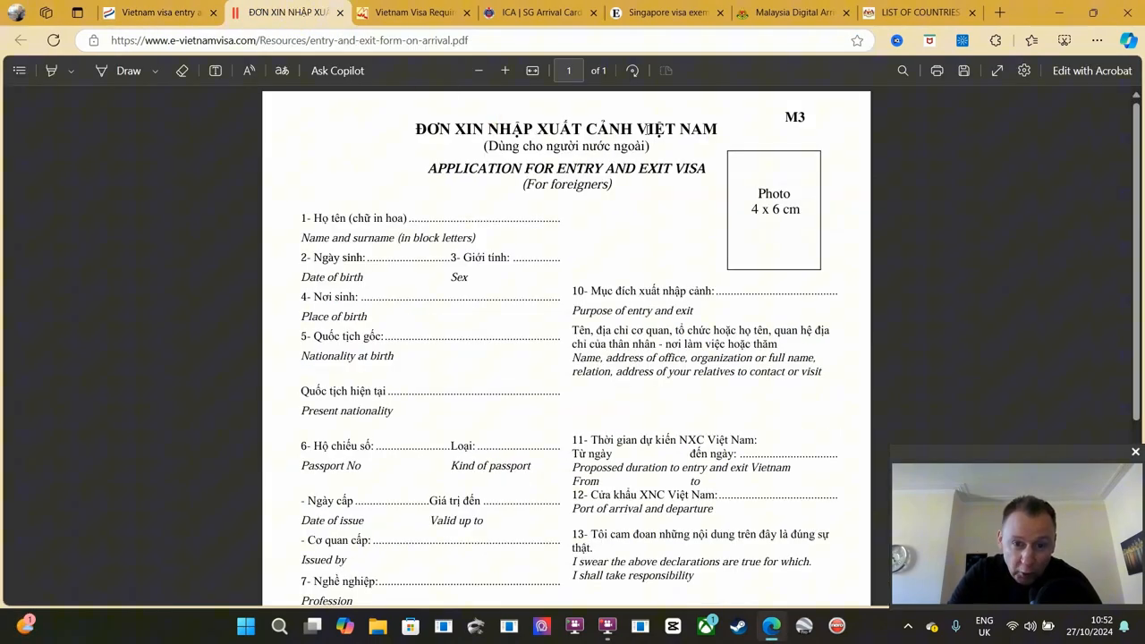
mouse_move(639, 239)
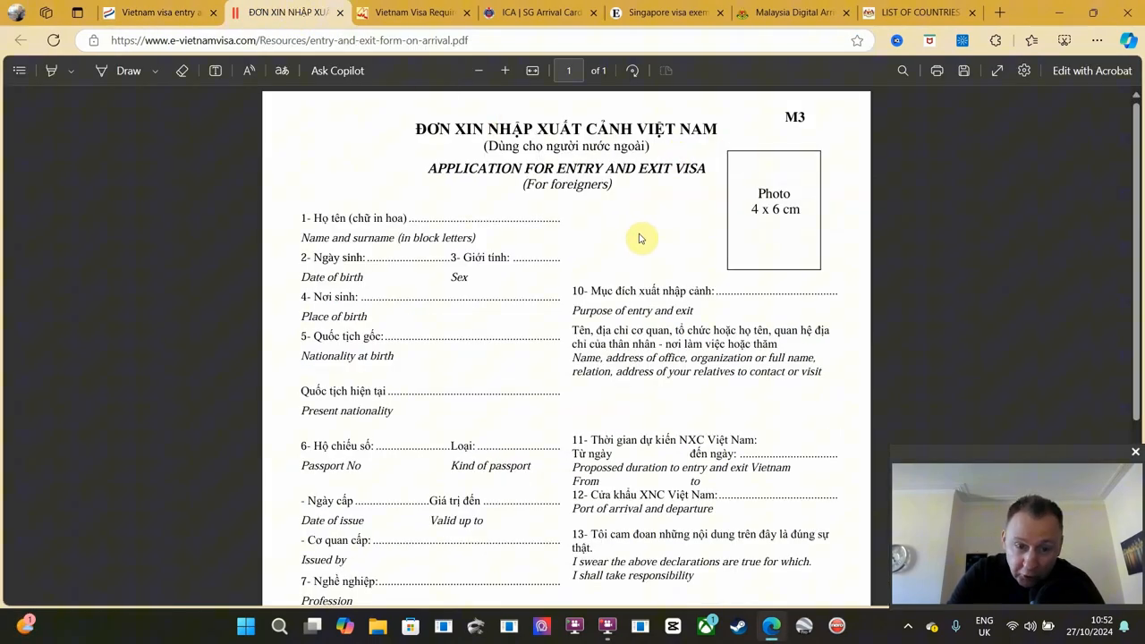
Switch to MyVietnamVisa's Vietnam Visa Requirements page and scroll down toward the country table
scroll(down, 3)
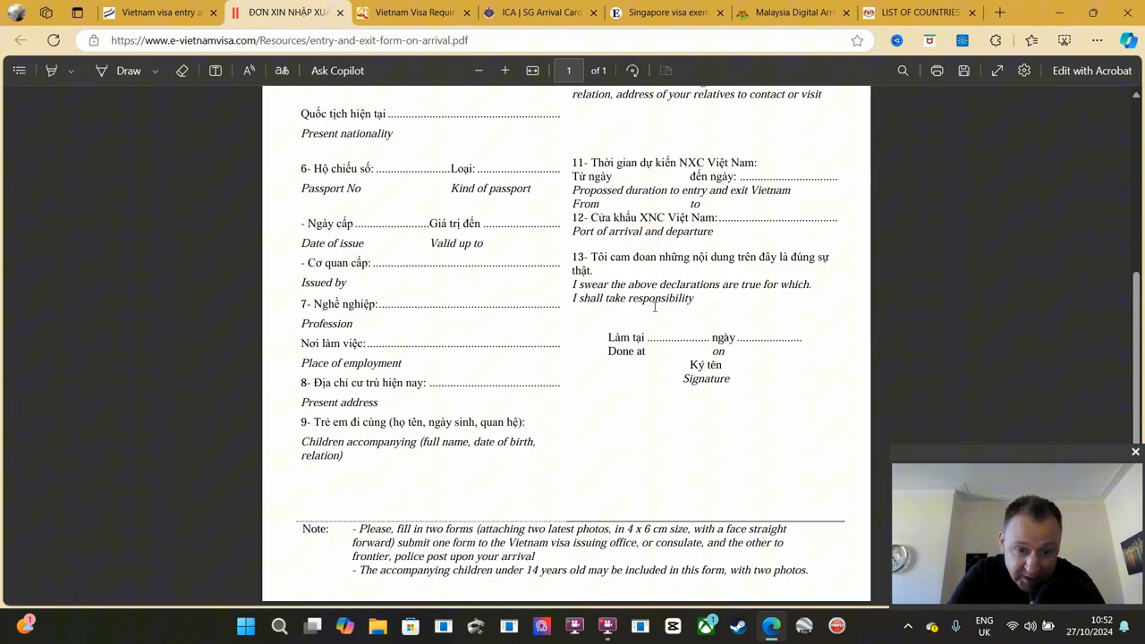
mouse_move(662, 458)
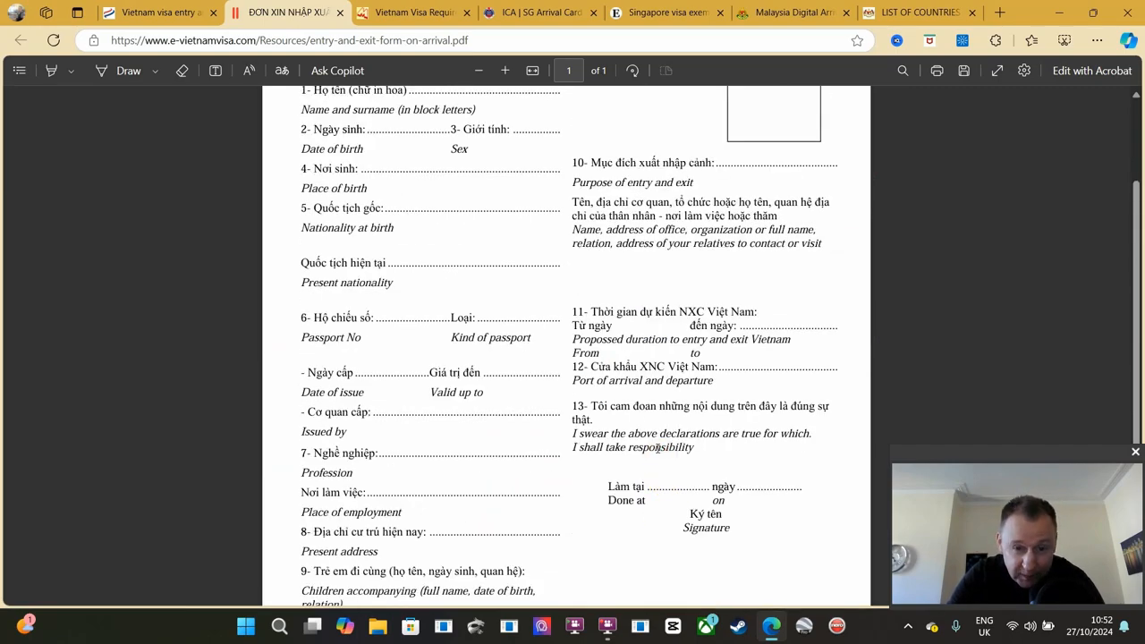
scroll(up, 3)
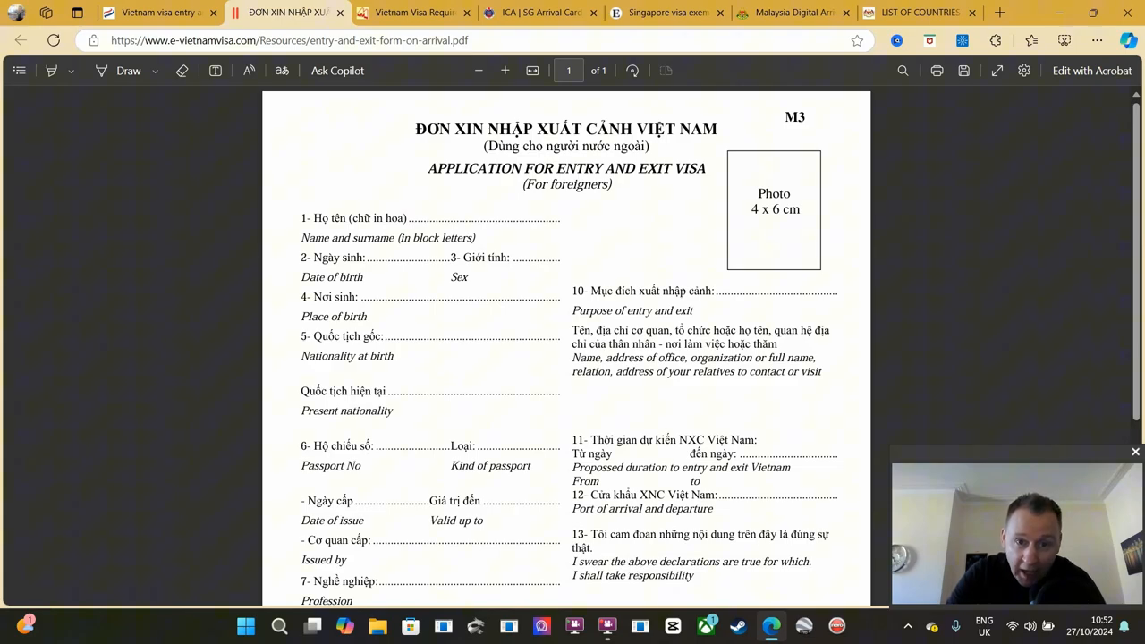
click(413, 13)
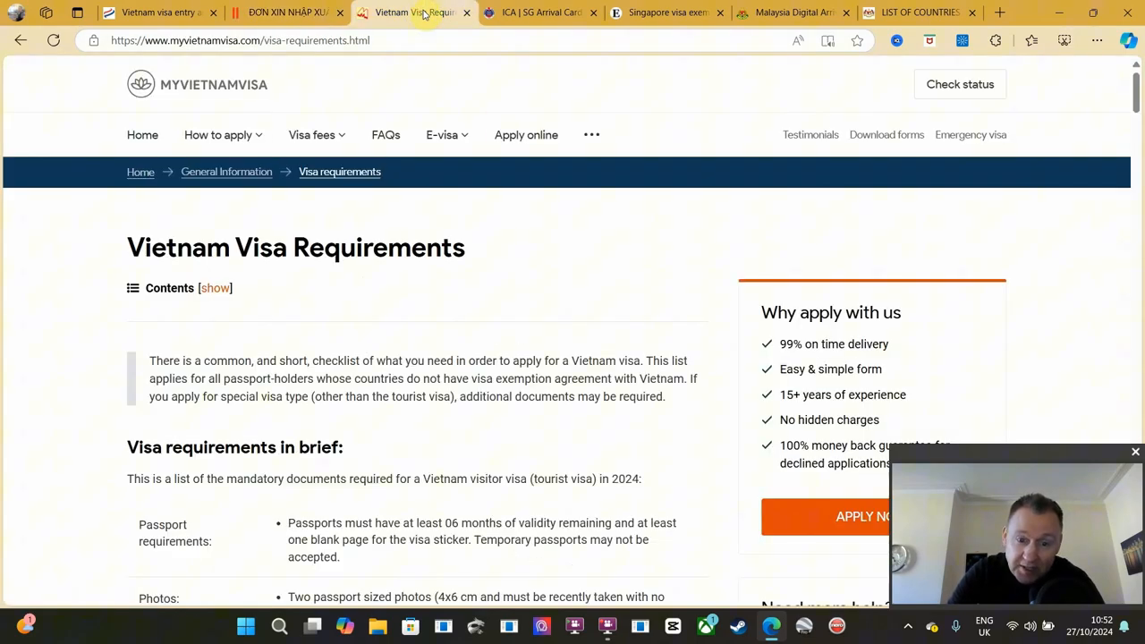
scroll(down, 3)
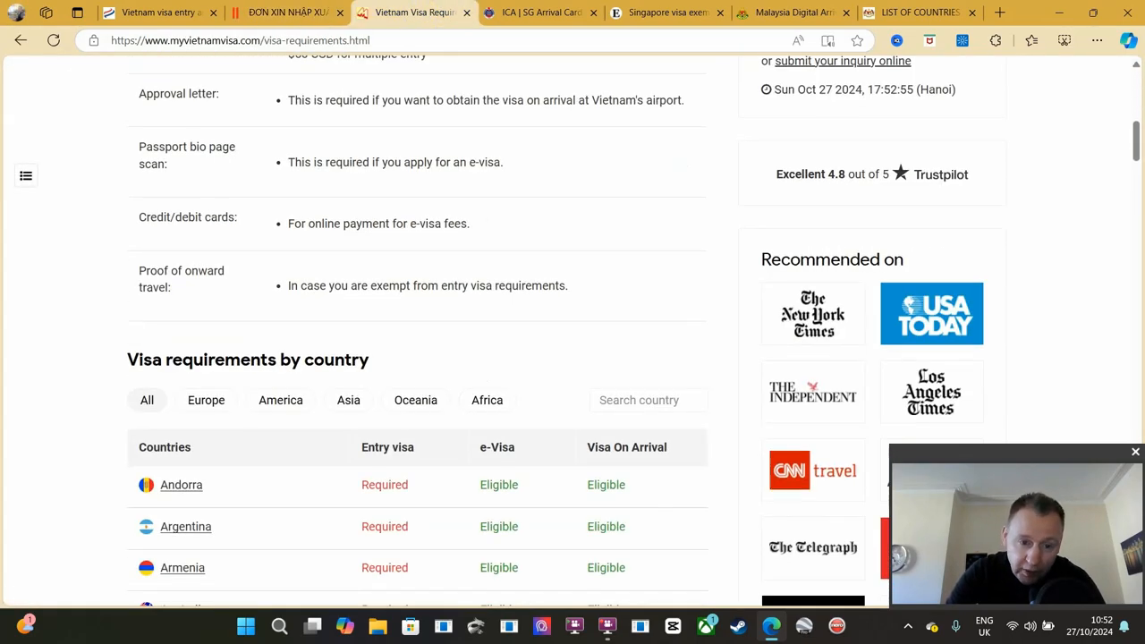
scroll(down, 3)
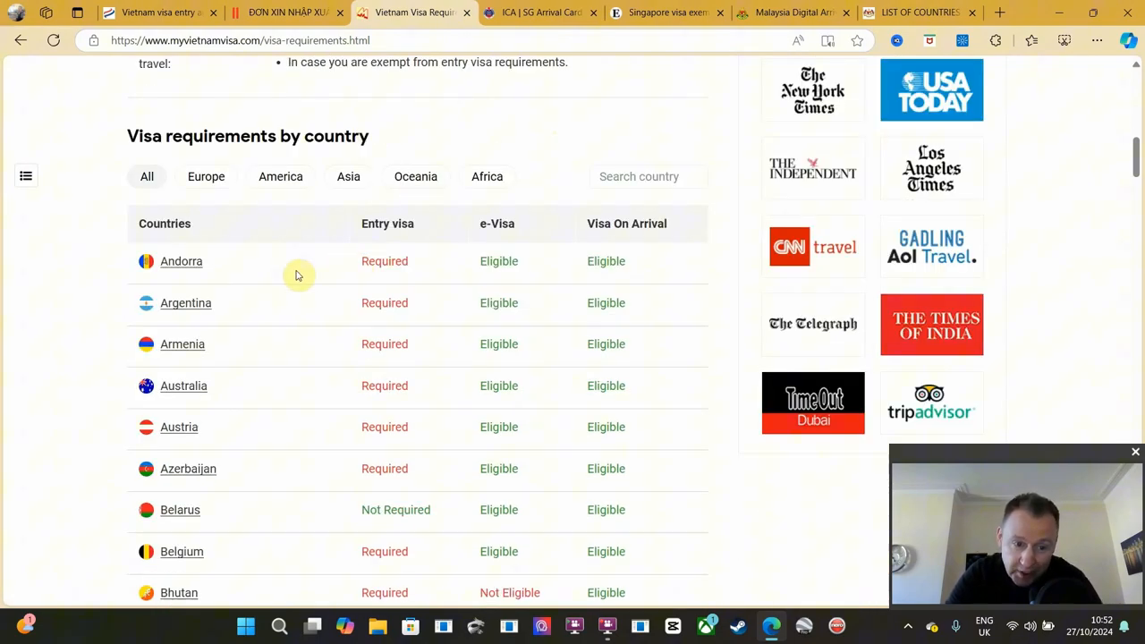
scroll(down, 3)
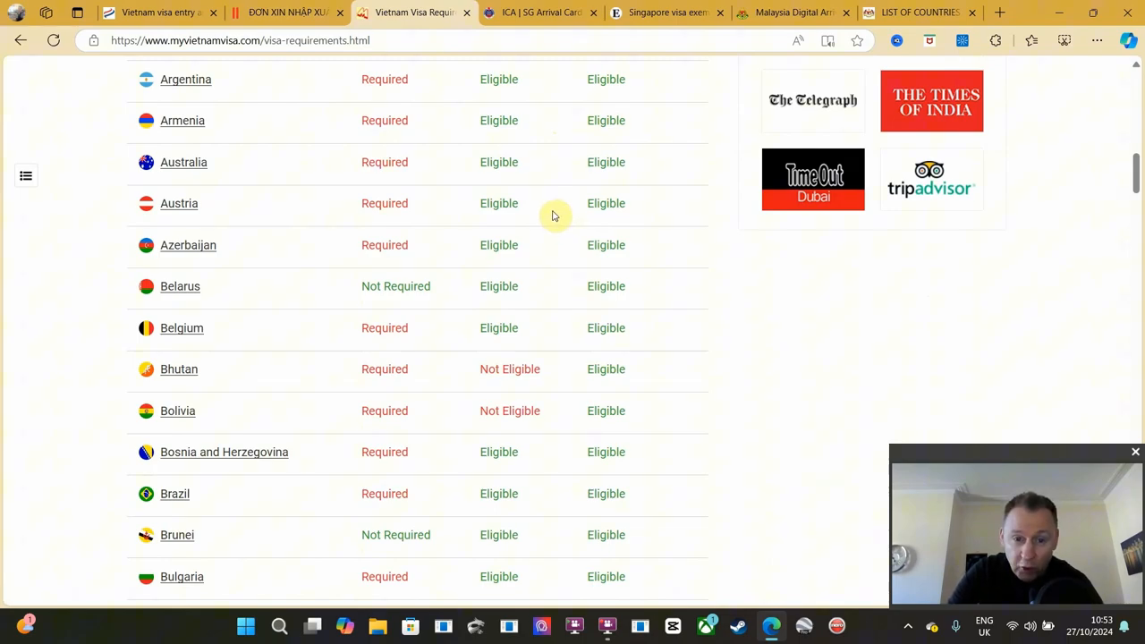
mouse_move(546, 227)
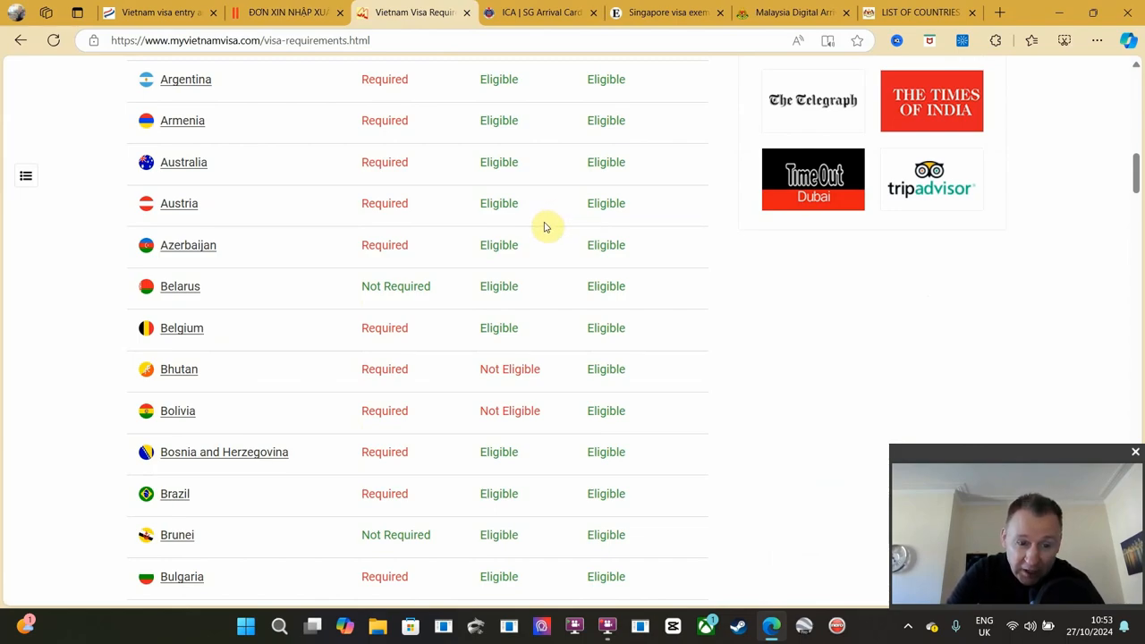
Scroll through the visa requirements by country table: entry visa, e-visa and visa-on-arrival eligibility
scroll(down, 3)
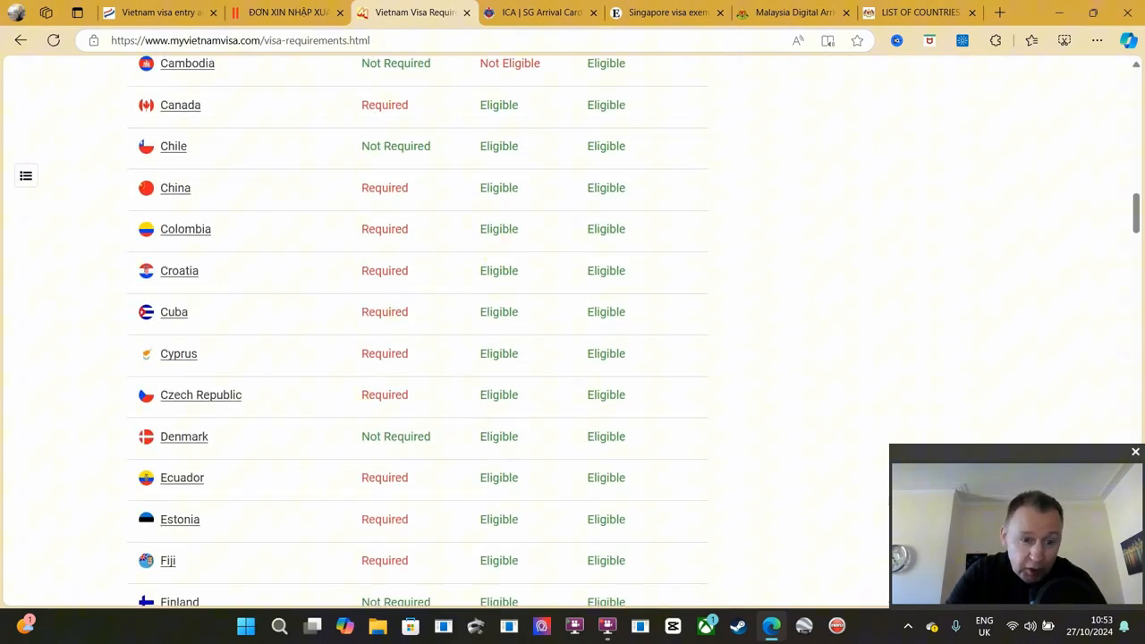
scroll(down, 3)
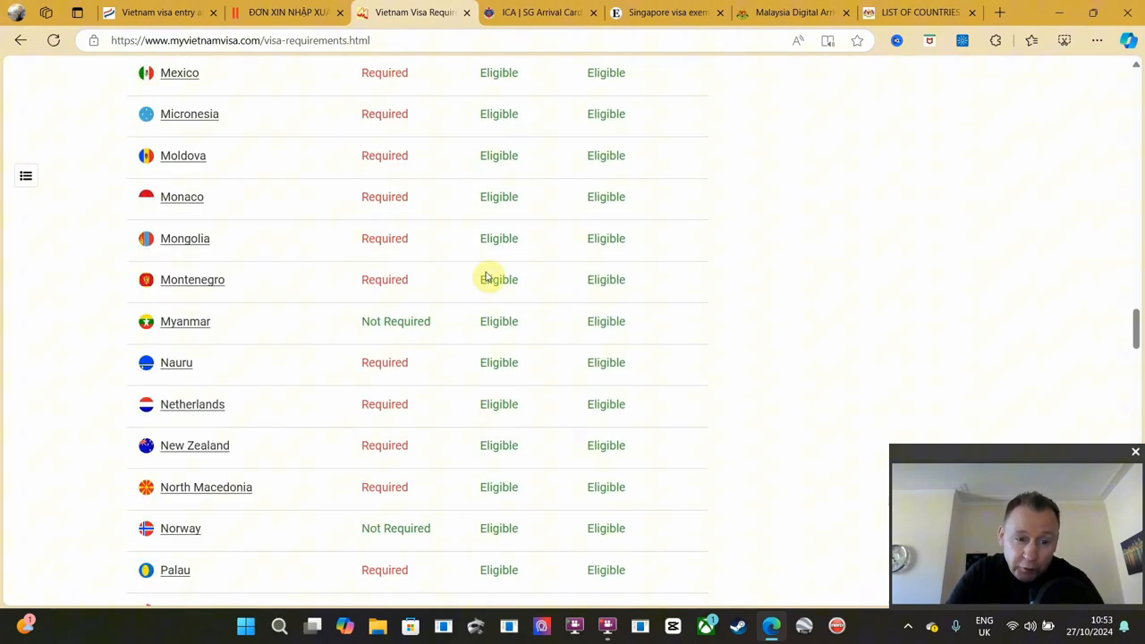
scroll(down, 3)
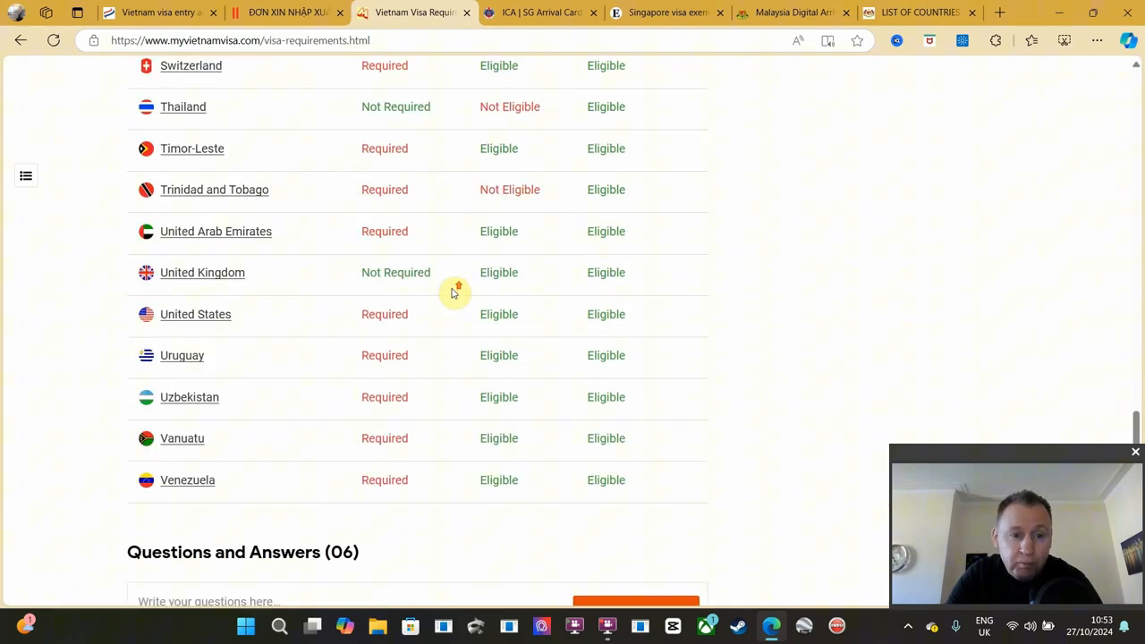
mouse_move(451, 288)
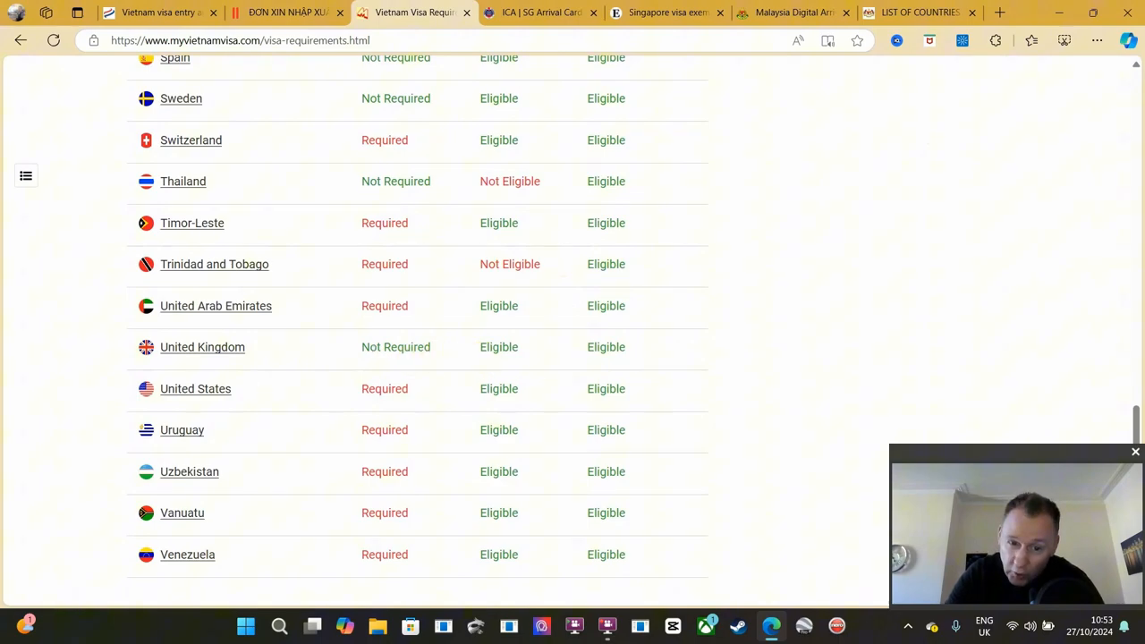
mouse_move(296, 414)
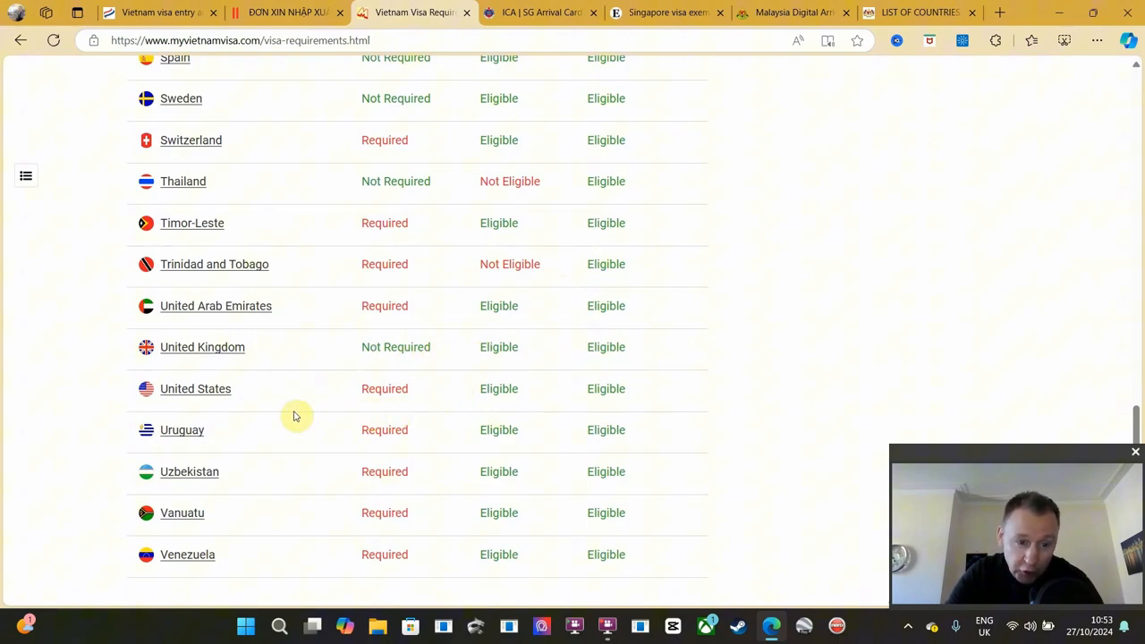
mouse_move(374, 409)
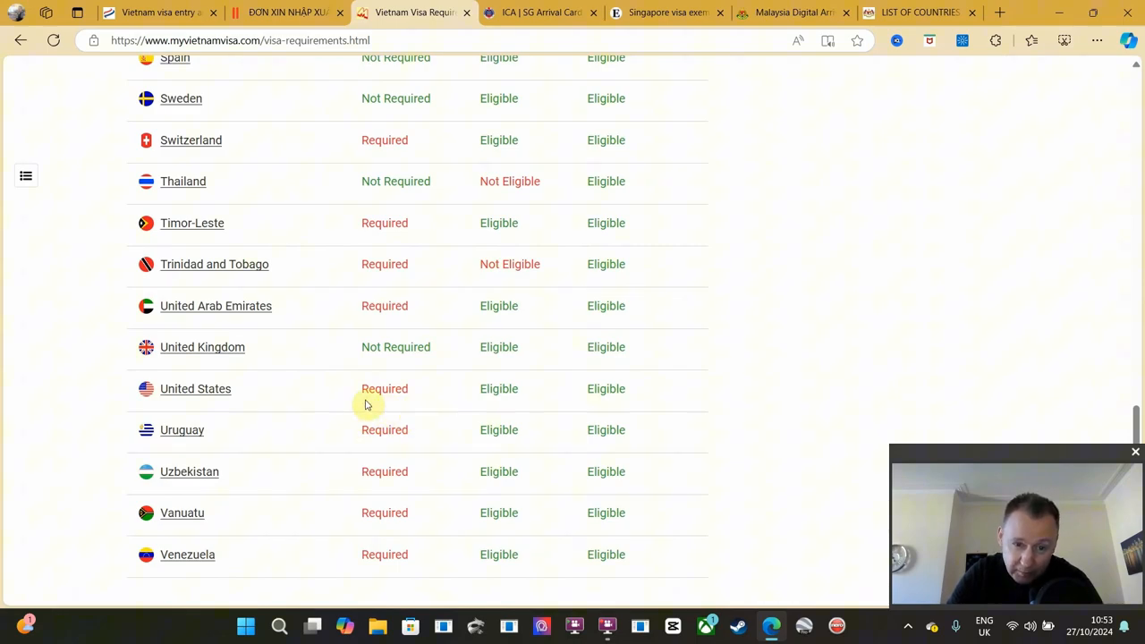
mouse_move(407, 407)
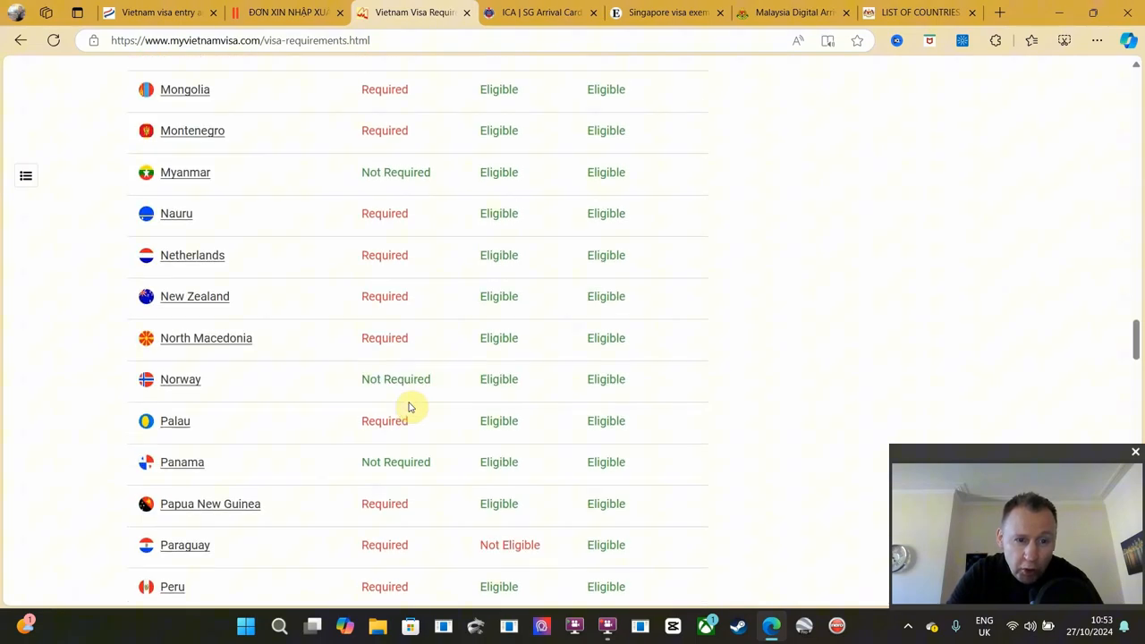
scroll(up, 3)
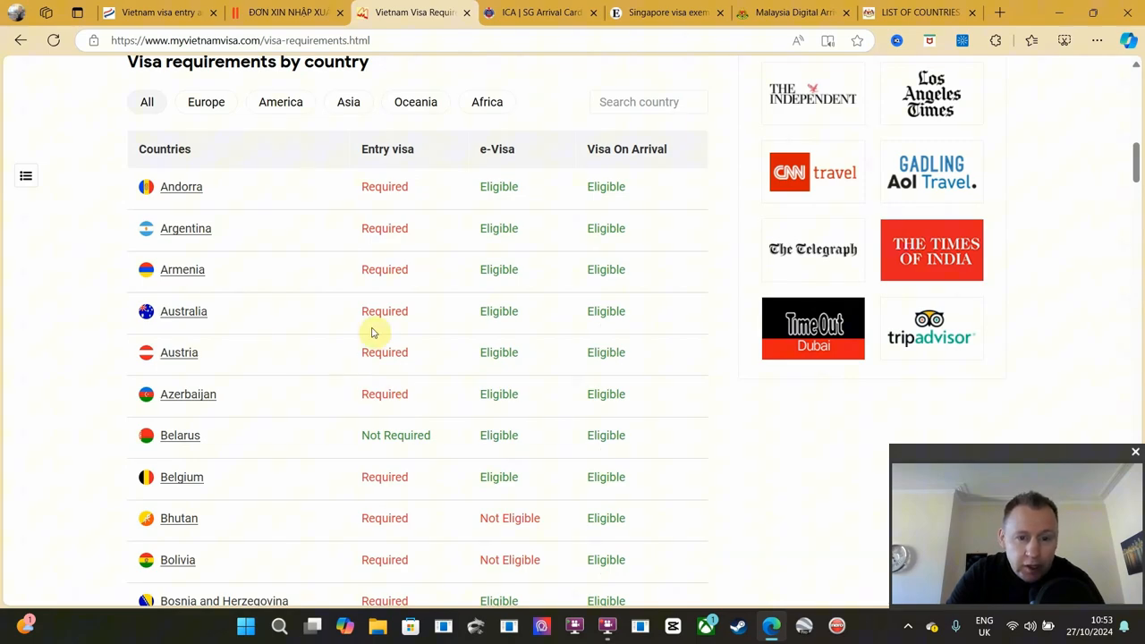
mouse_move(394, 324)
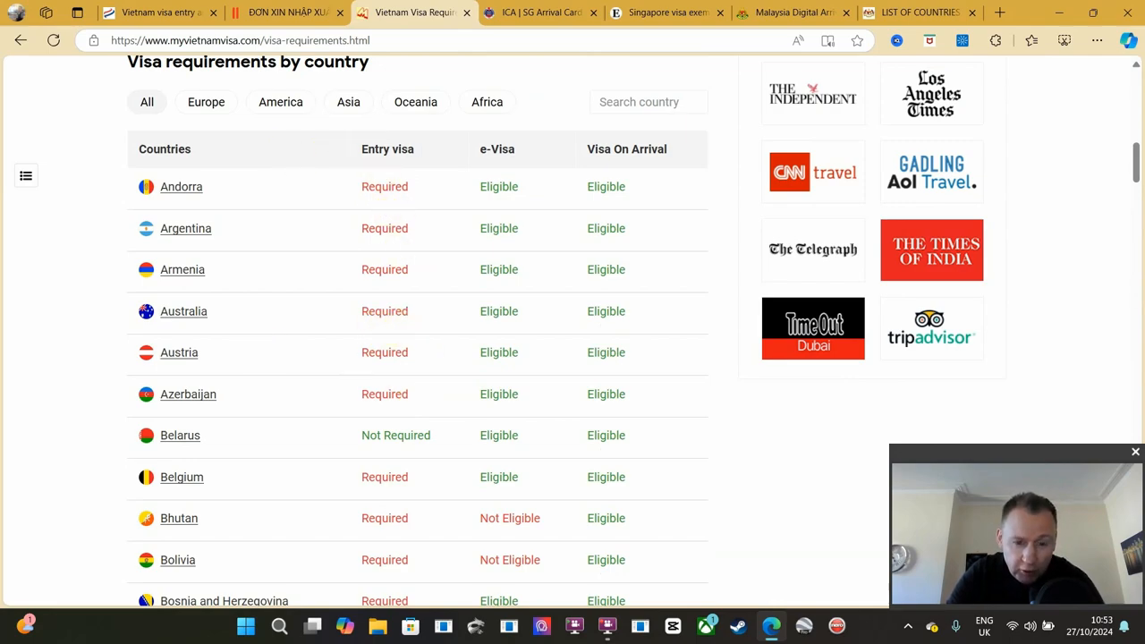
scroll(down, 3)
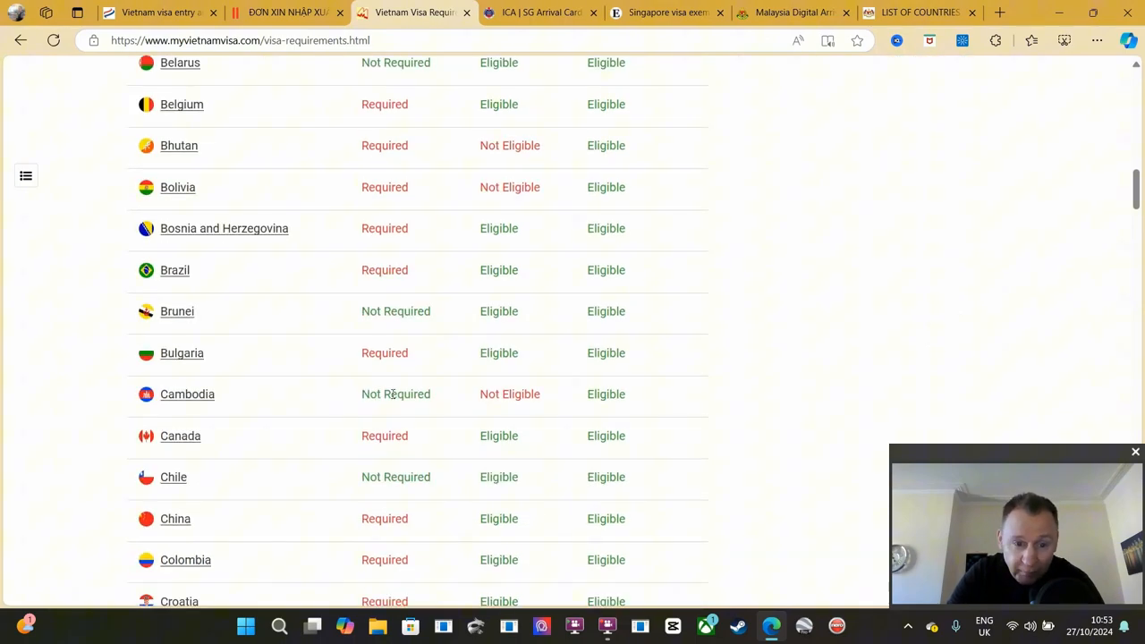
scroll(down, 3)
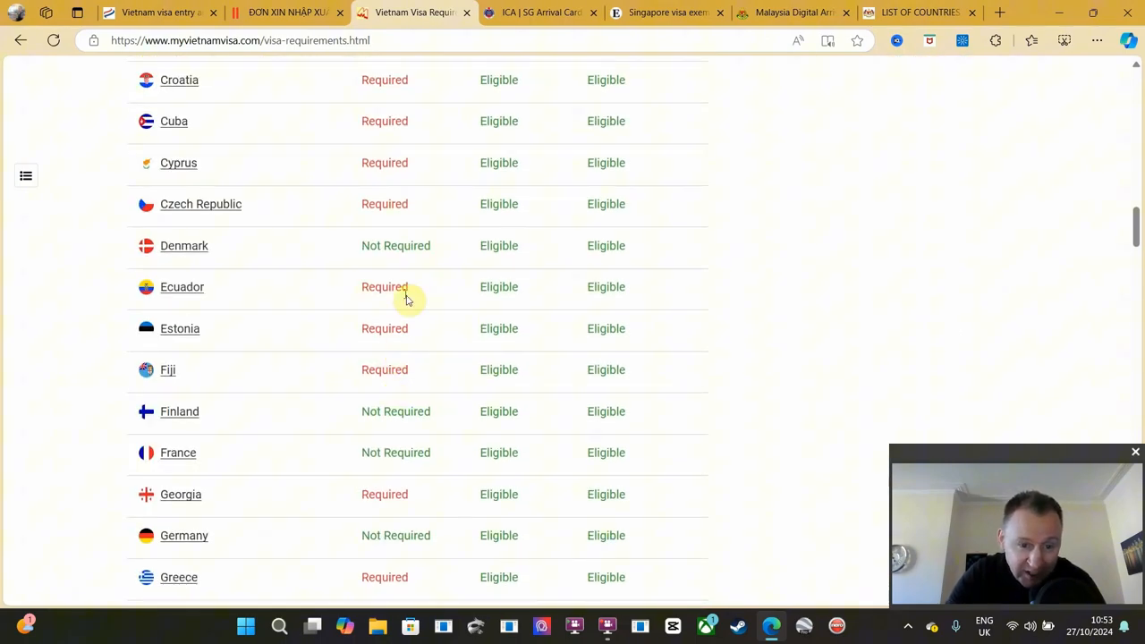
scroll(down, 3)
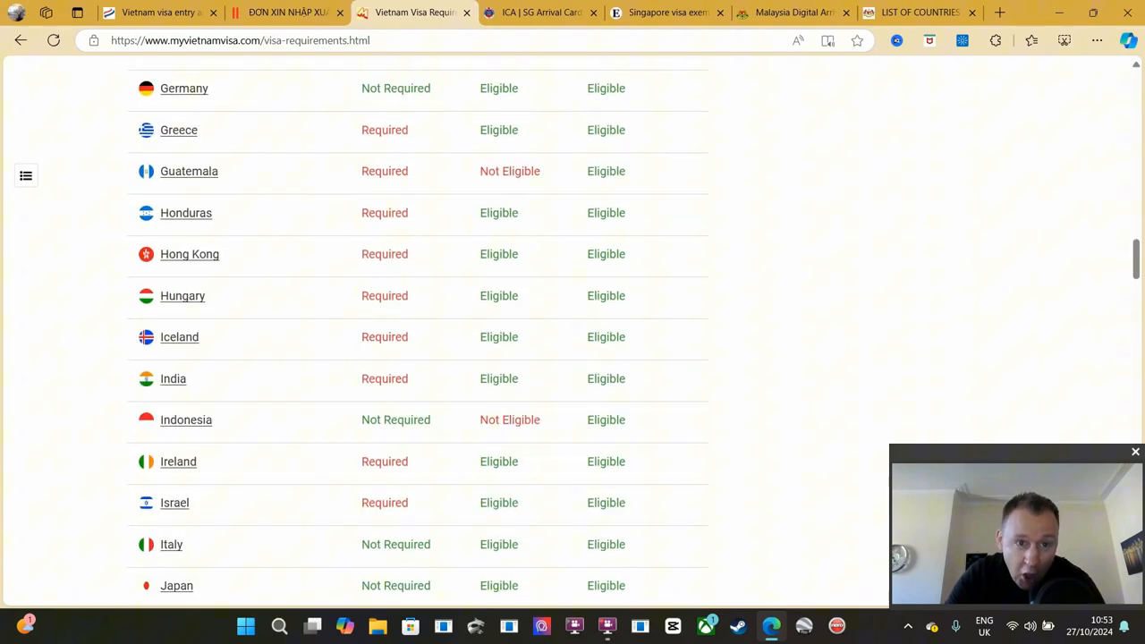
scroll(up, 3)
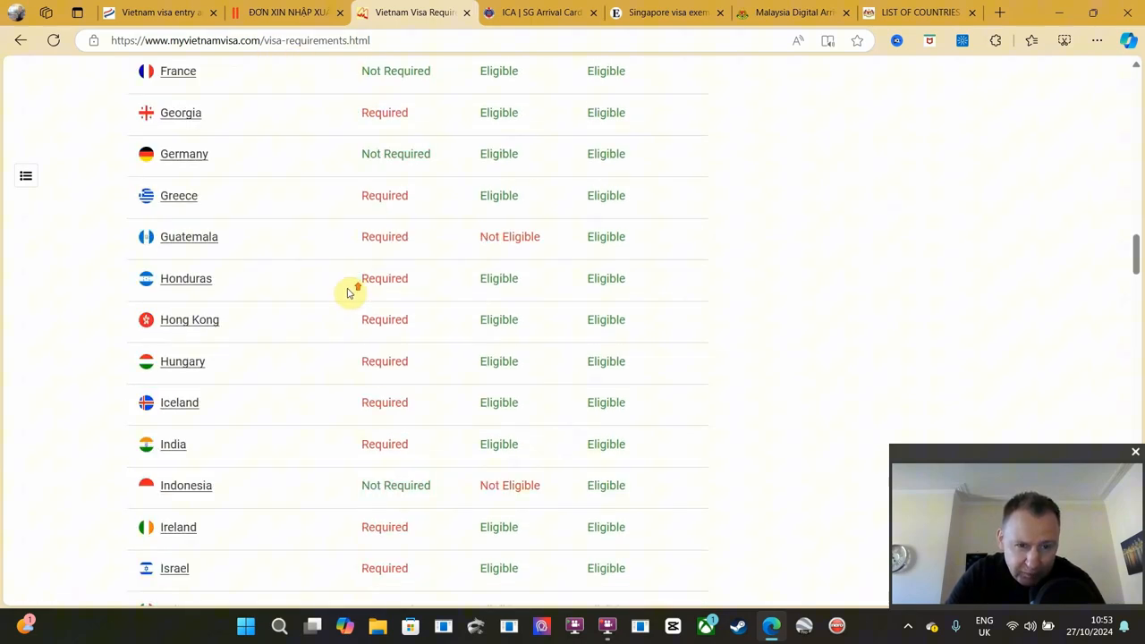
scroll(up, 3)
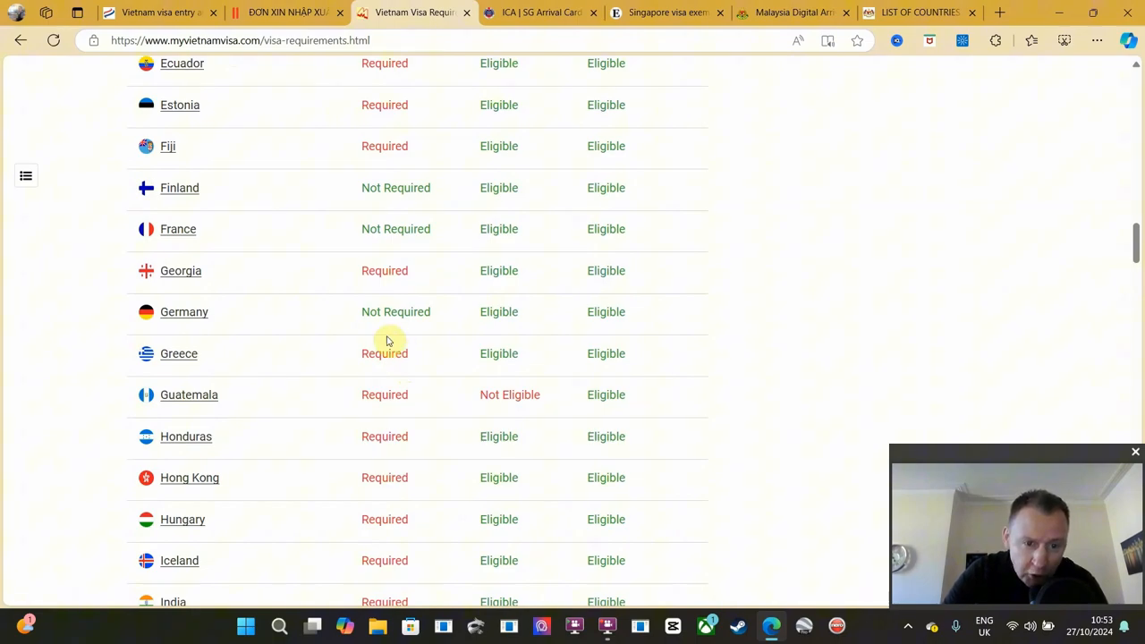
mouse_move(392, 375)
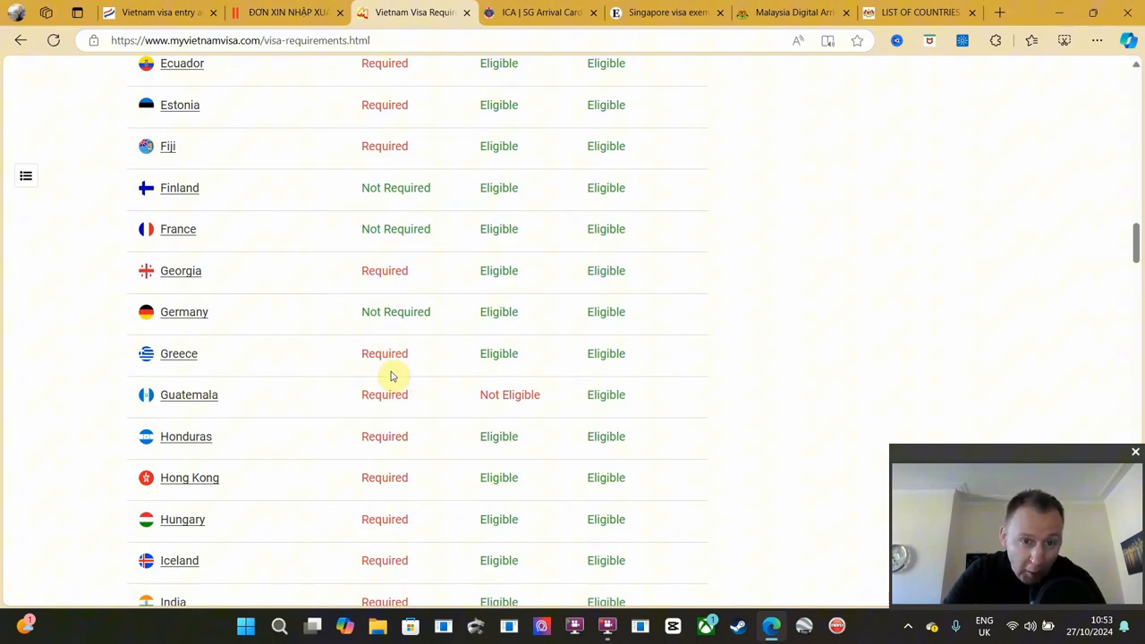
mouse_move(376, 382)
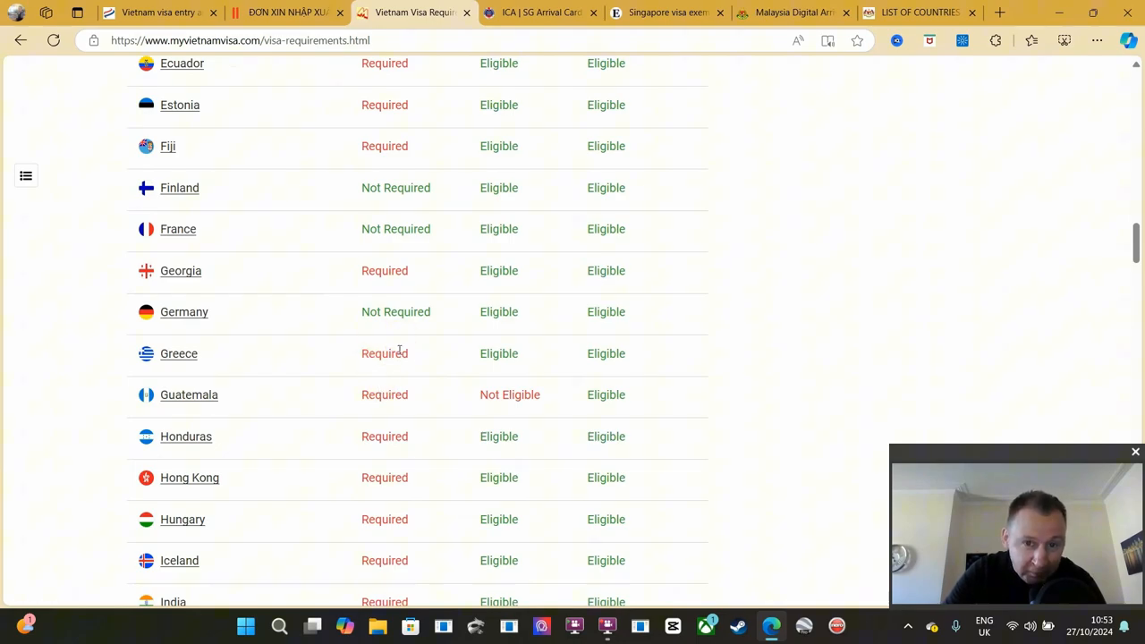
Read the ICA SG Arrival Card page down to its FAQs and Related Links
click(536, 12)
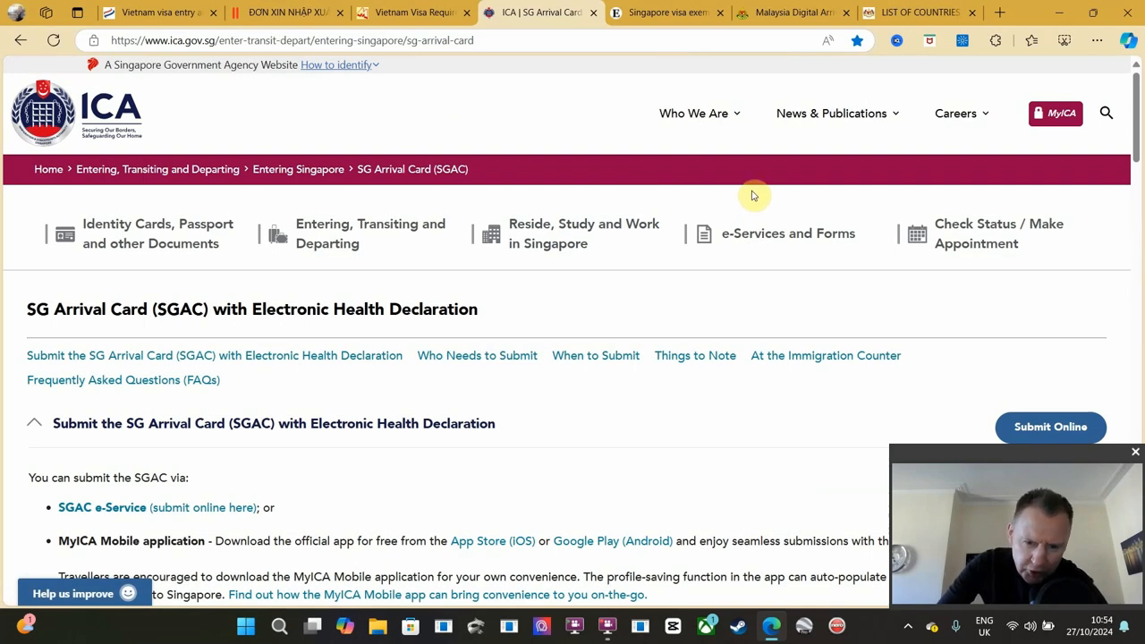
mouse_move(752, 195)
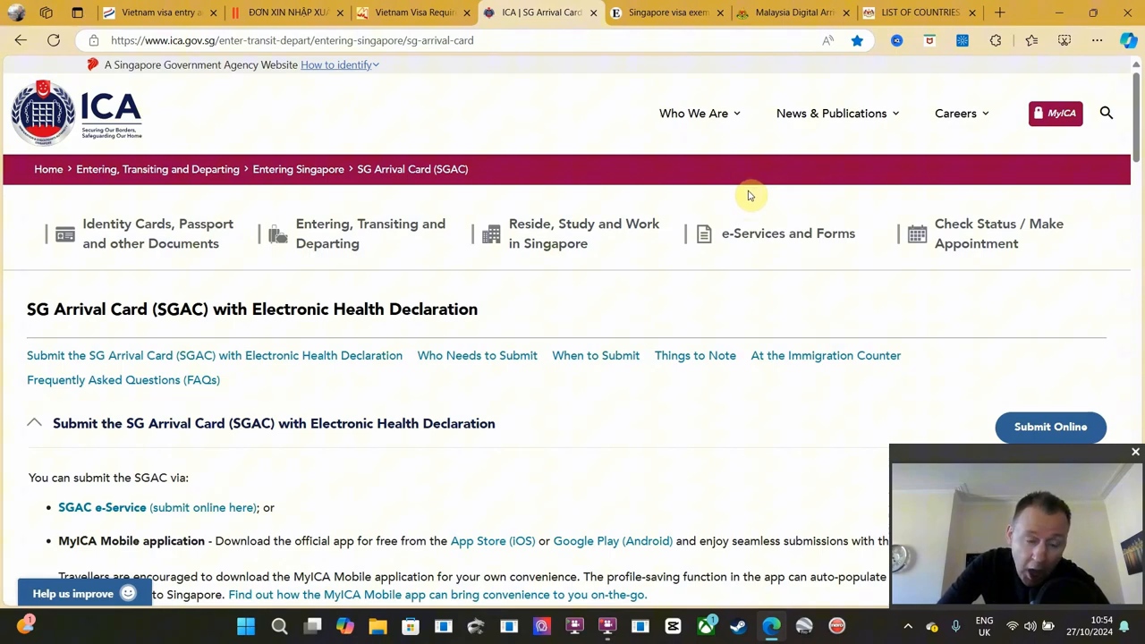
mouse_move(755, 199)
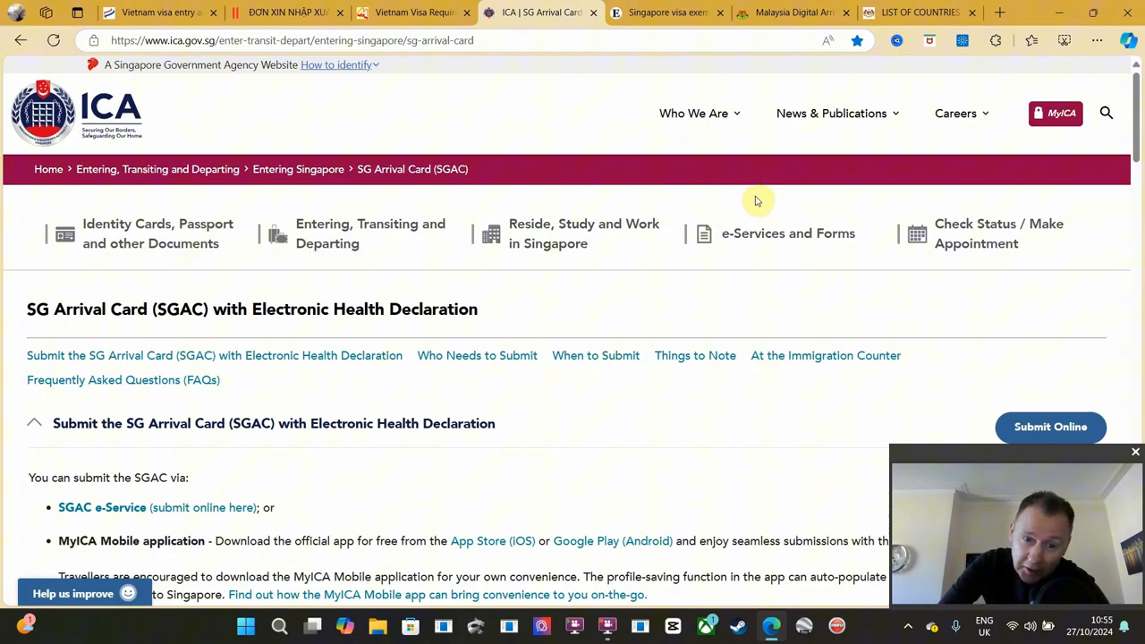
mouse_move(461, 388)
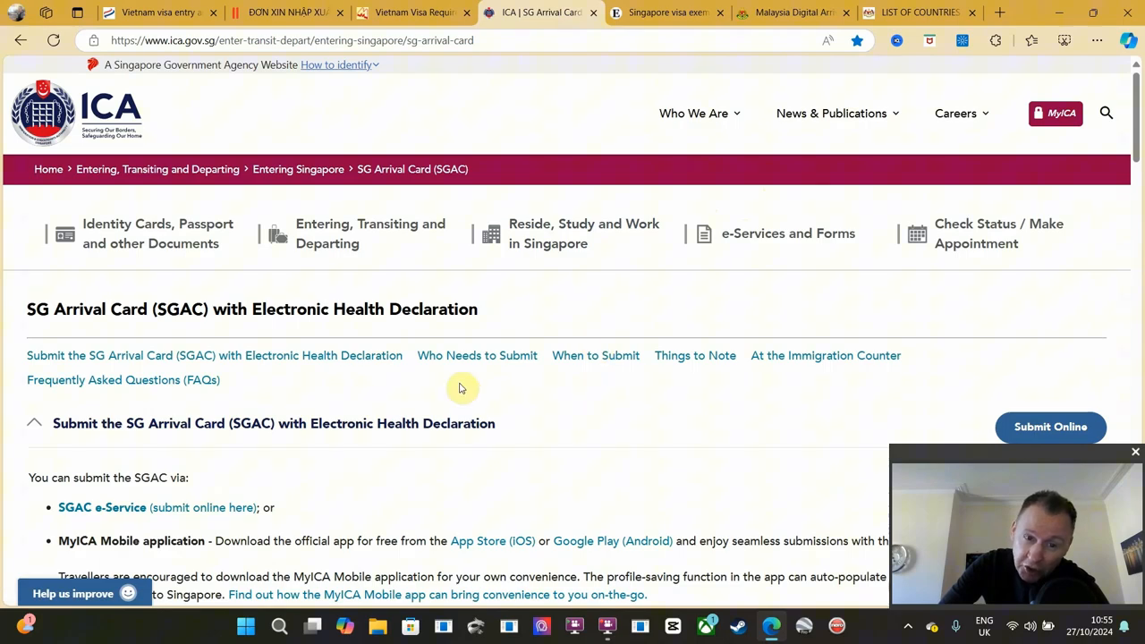
mouse_move(546, 390)
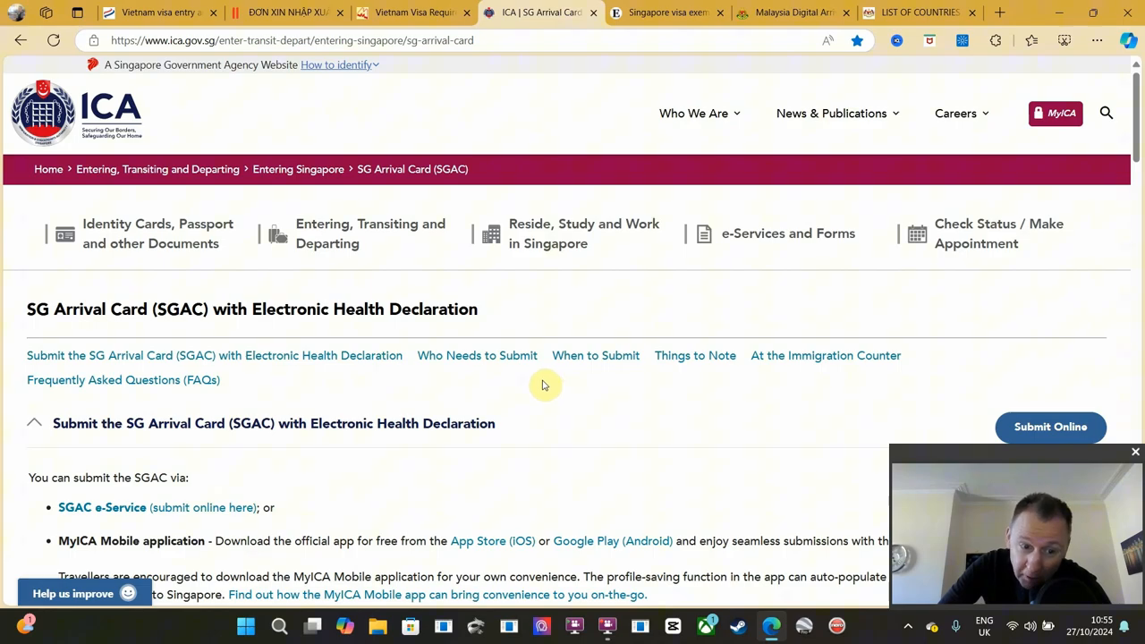
scroll(down, 3)
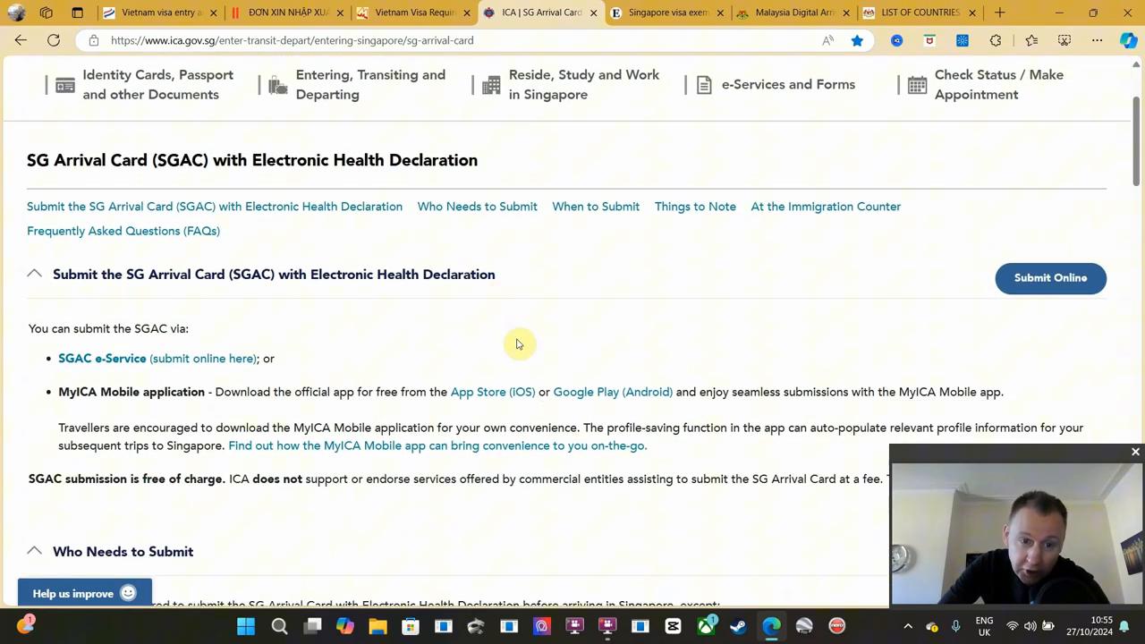
mouse_move(481, 364)
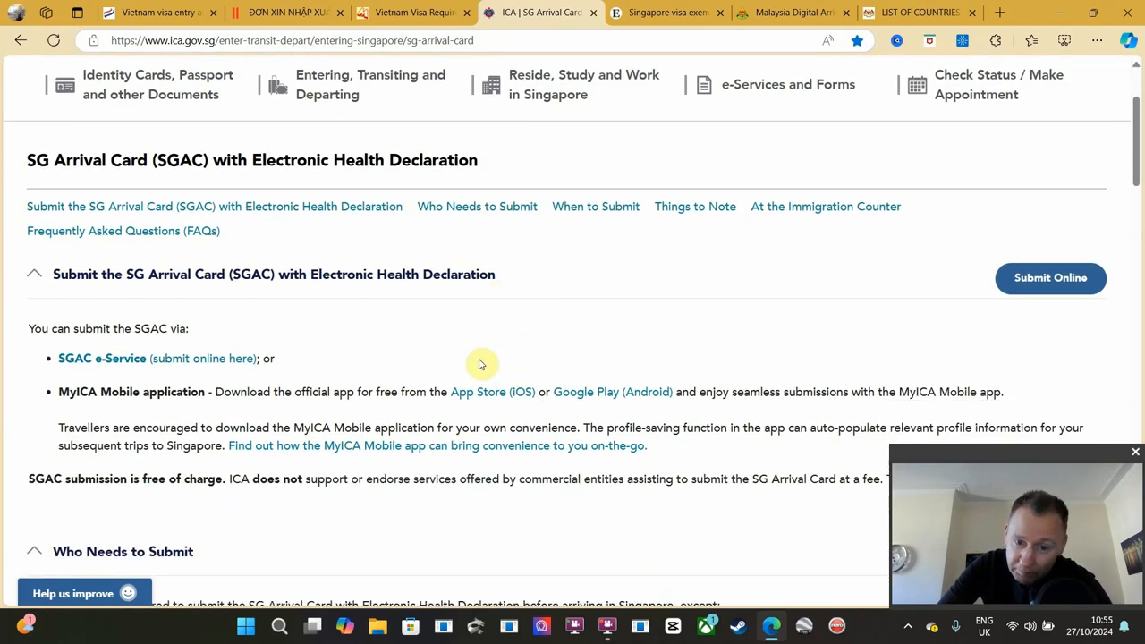
mouse_move(479, 392)
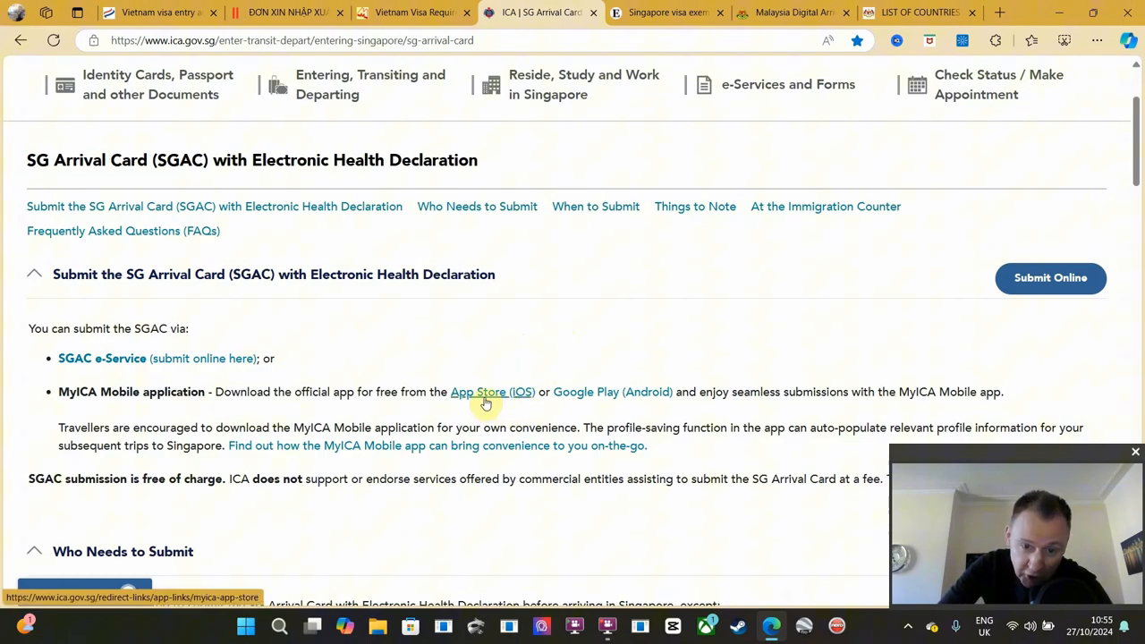
mouse_move(586, 391)
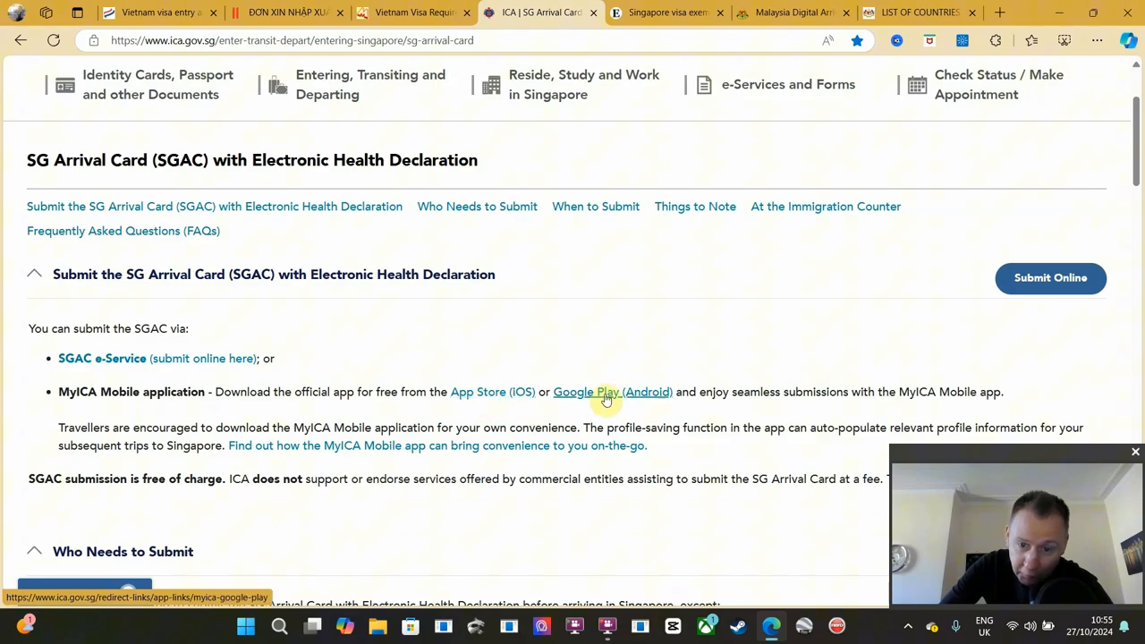
mouse_move(602, 397)
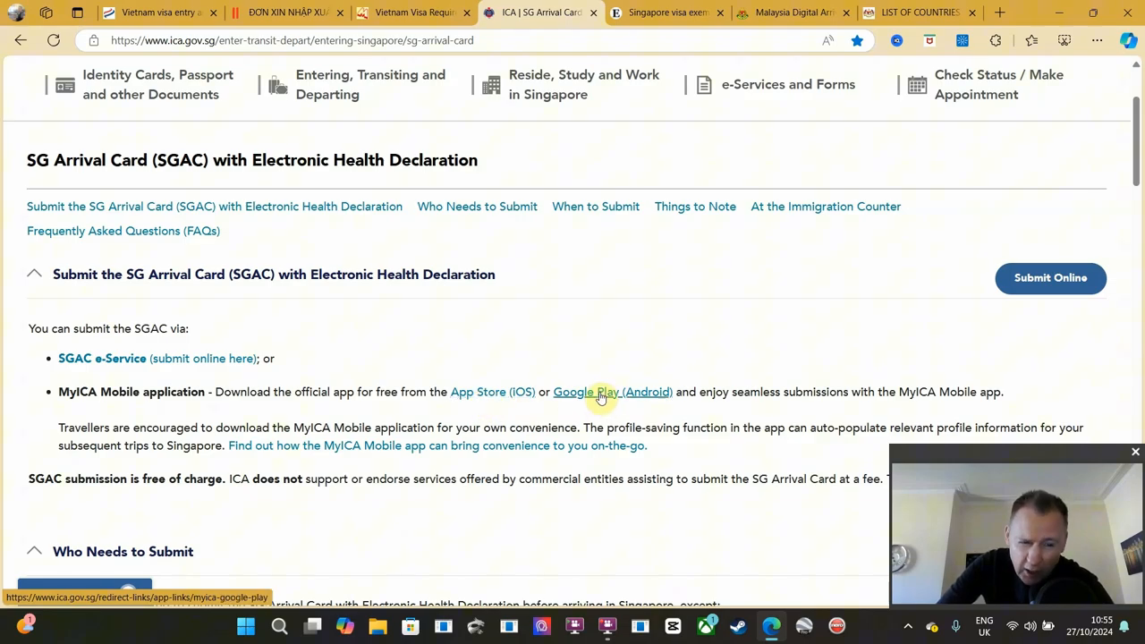
scroll(down, 3)
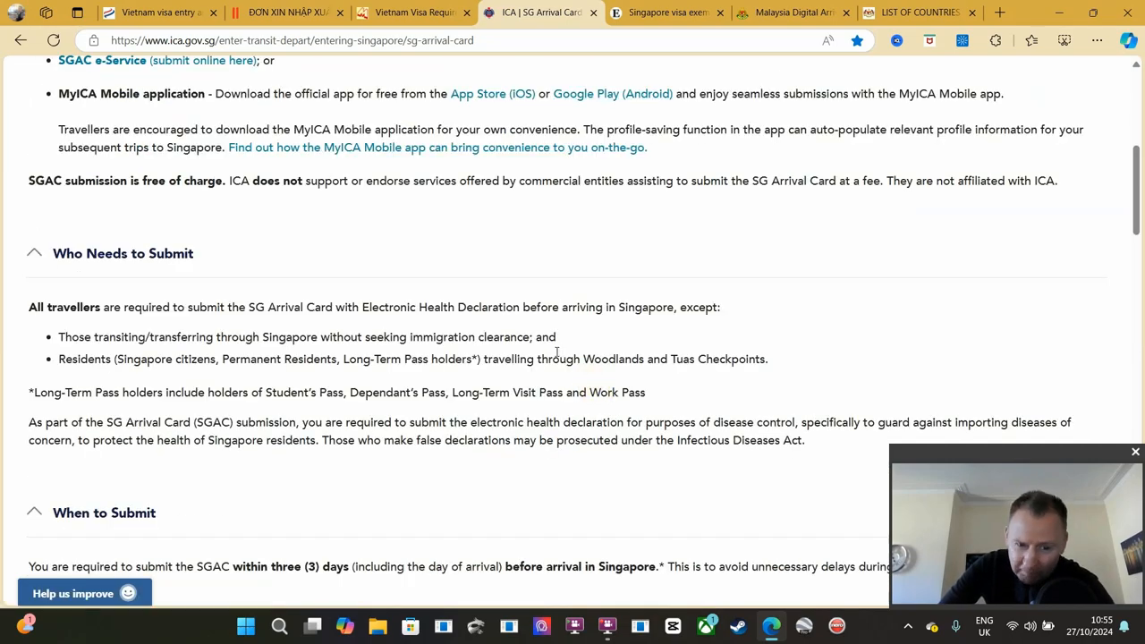
scroll(down, 3)
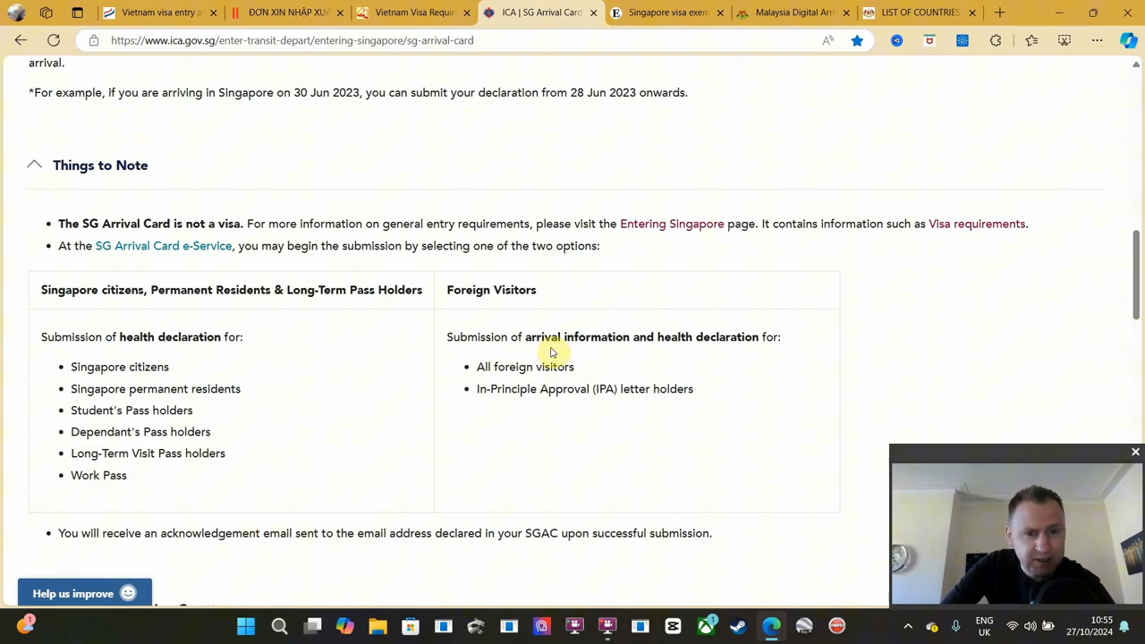
scroll(down, 3)
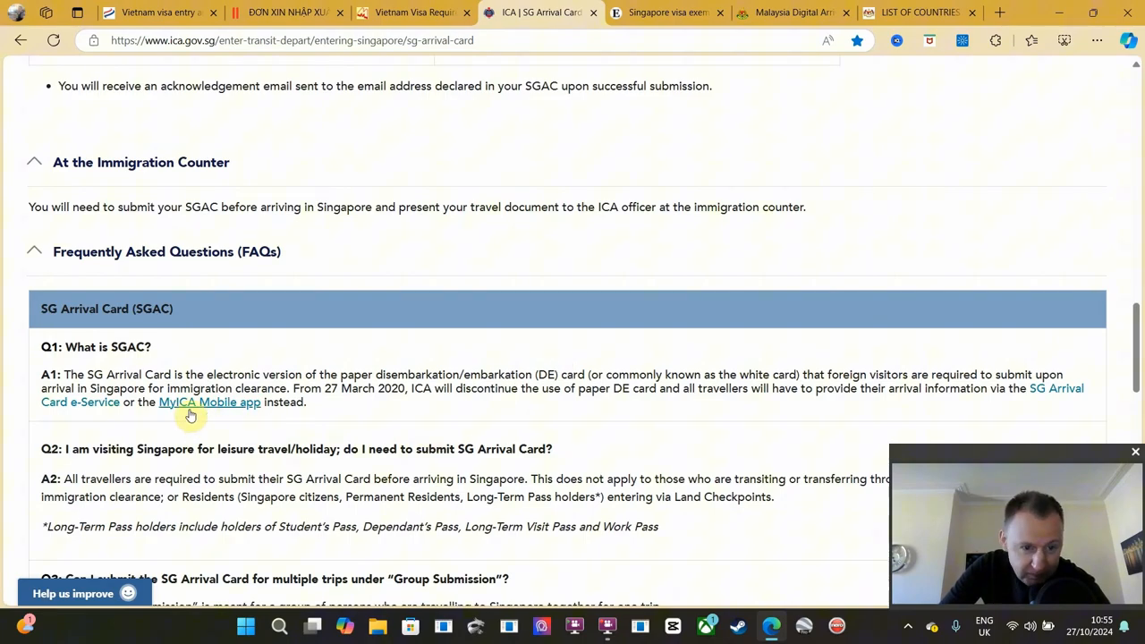
mouse_move(281, 419)
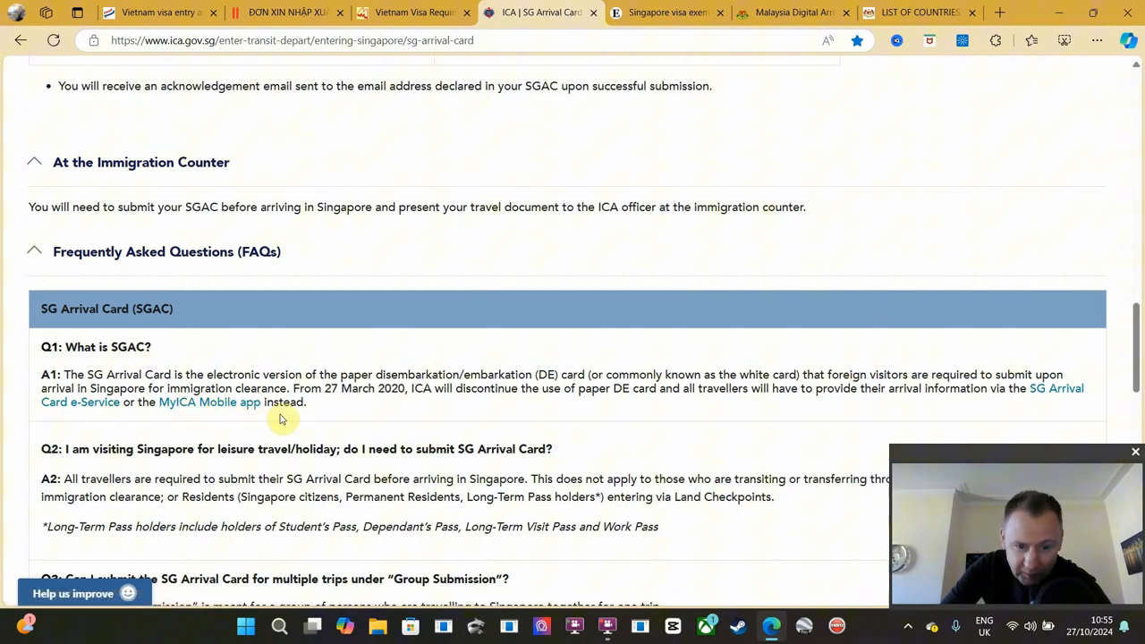
scroll(down, 3)
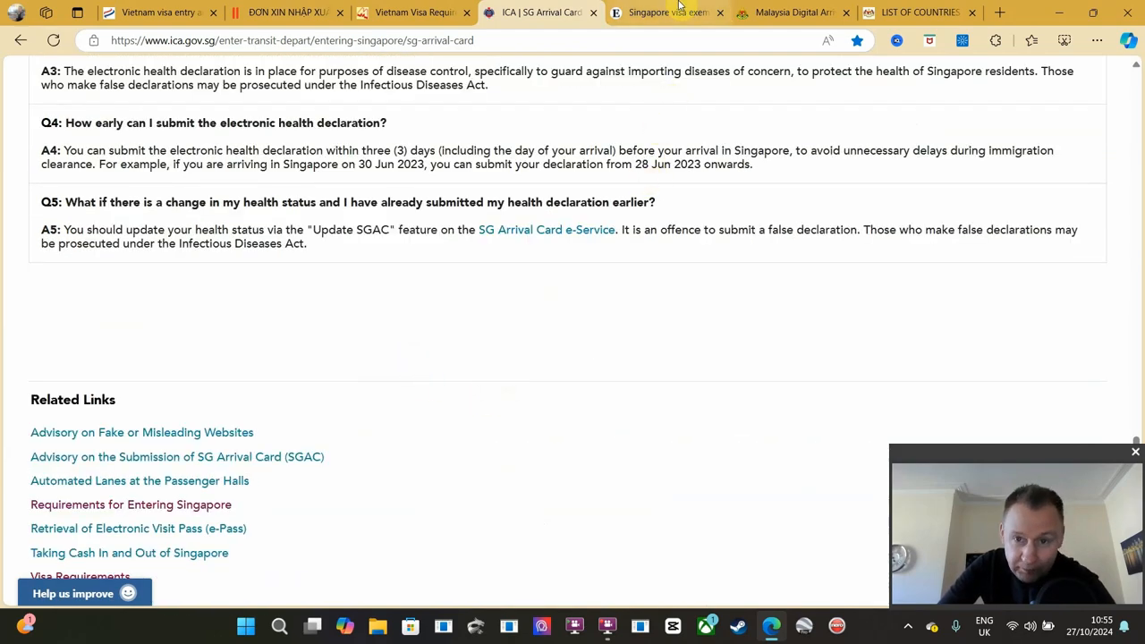
Browse Embassies.net's Singapore visa-exempt countries list with 30- or 90-day visa-free stays
click(666, 11)
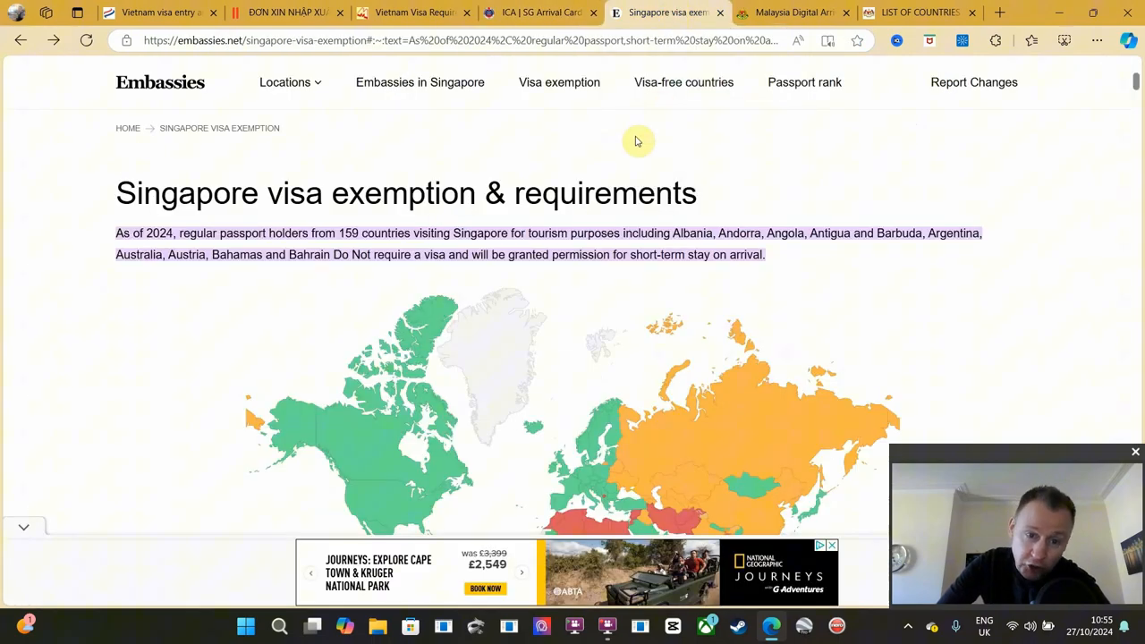
scroll(down, 3)
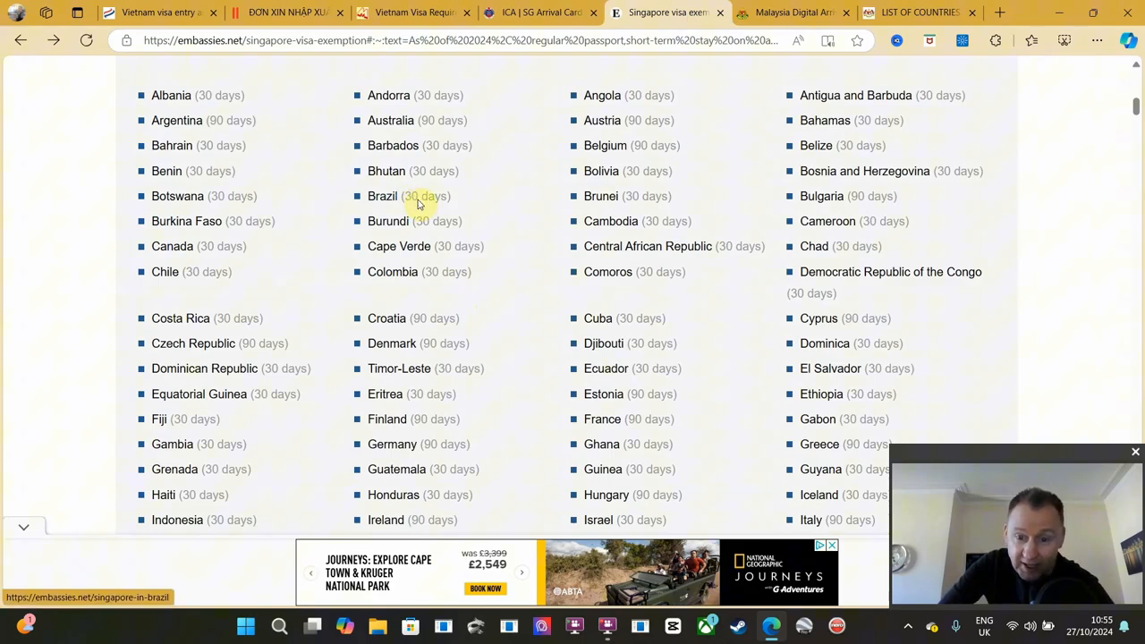
mouse_move(574, 221)
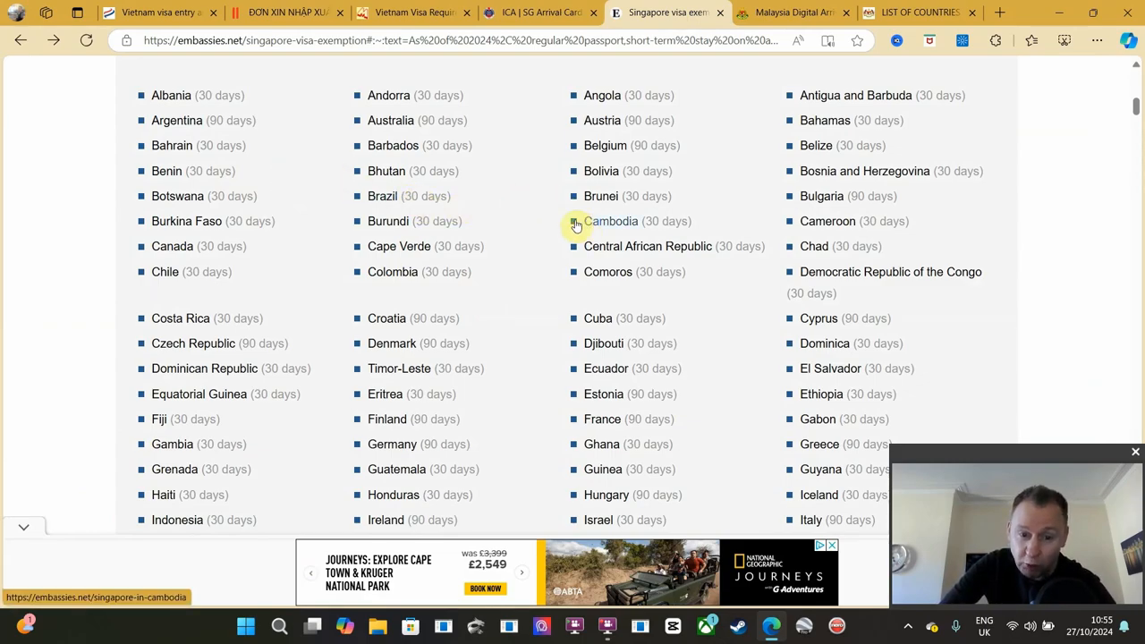
scroll(down, 3)
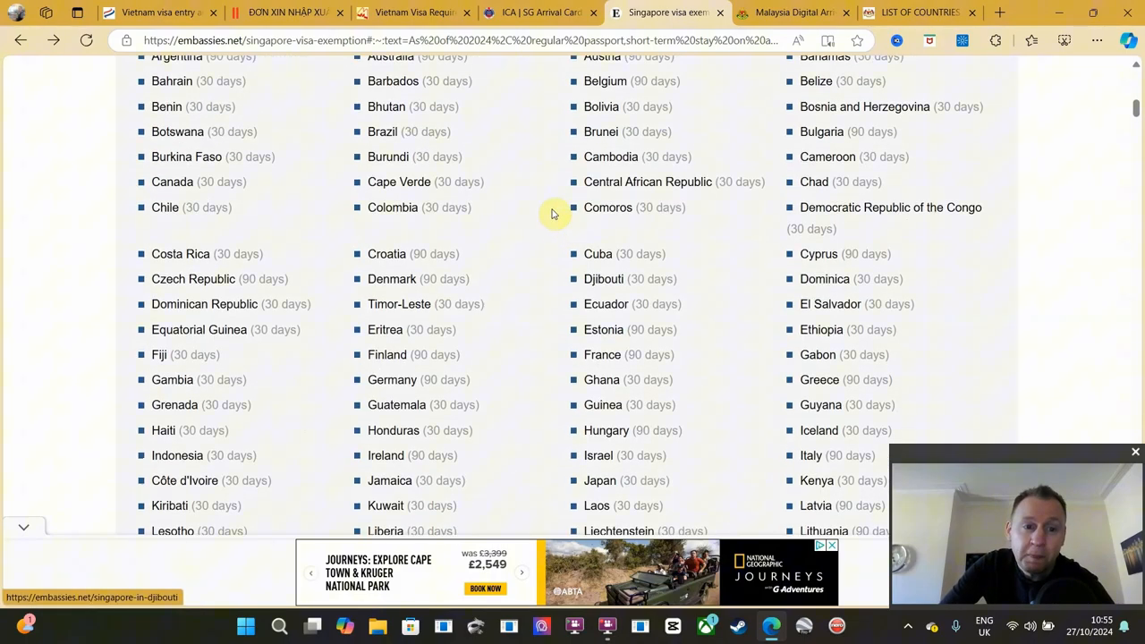
scroll(up, 3)
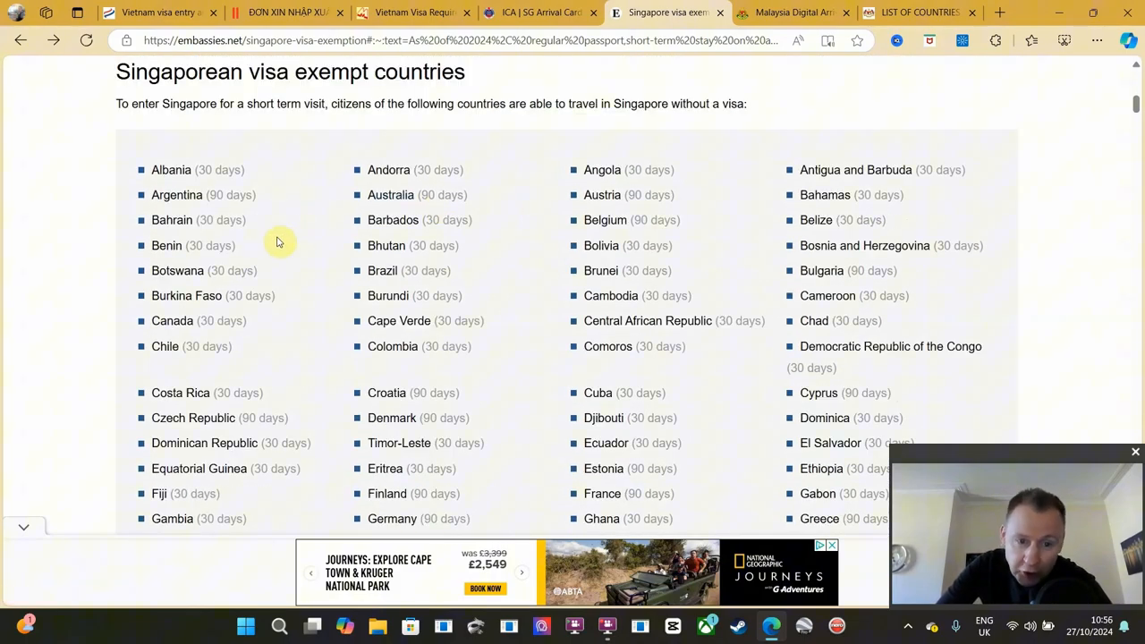
scroll(down, 3)
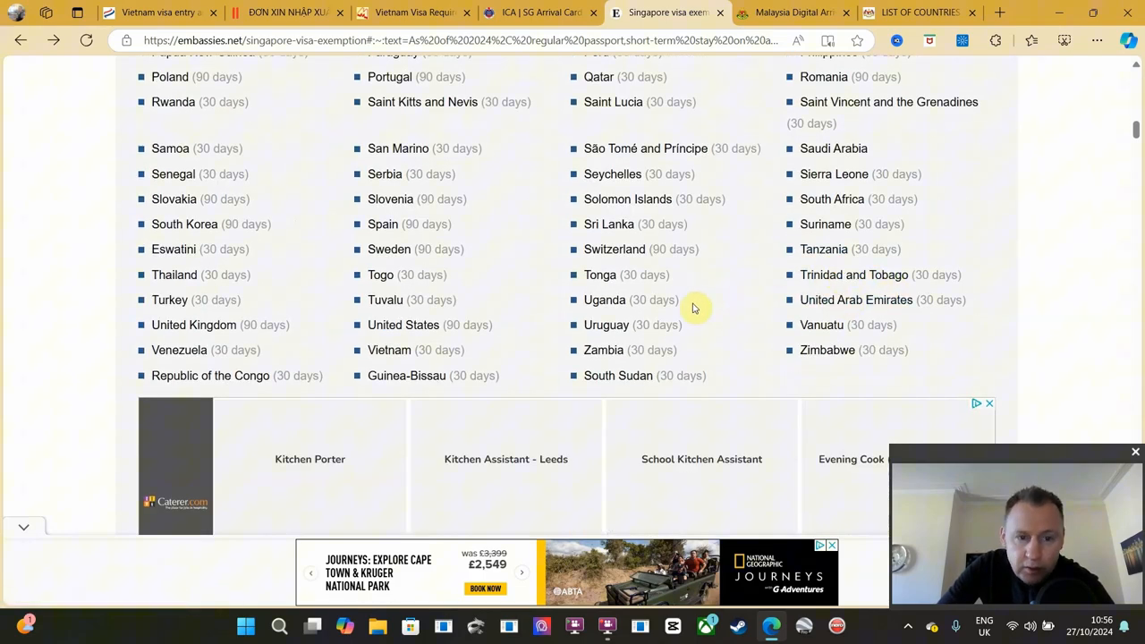
mouse_move(412, 309)
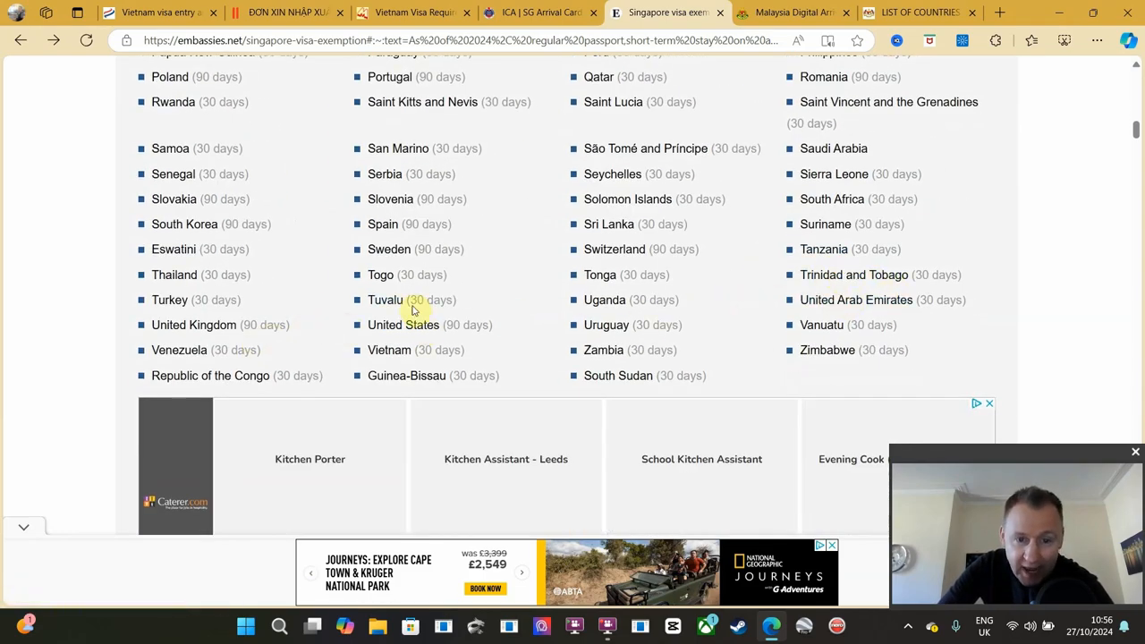
mouse_move(457, 342)
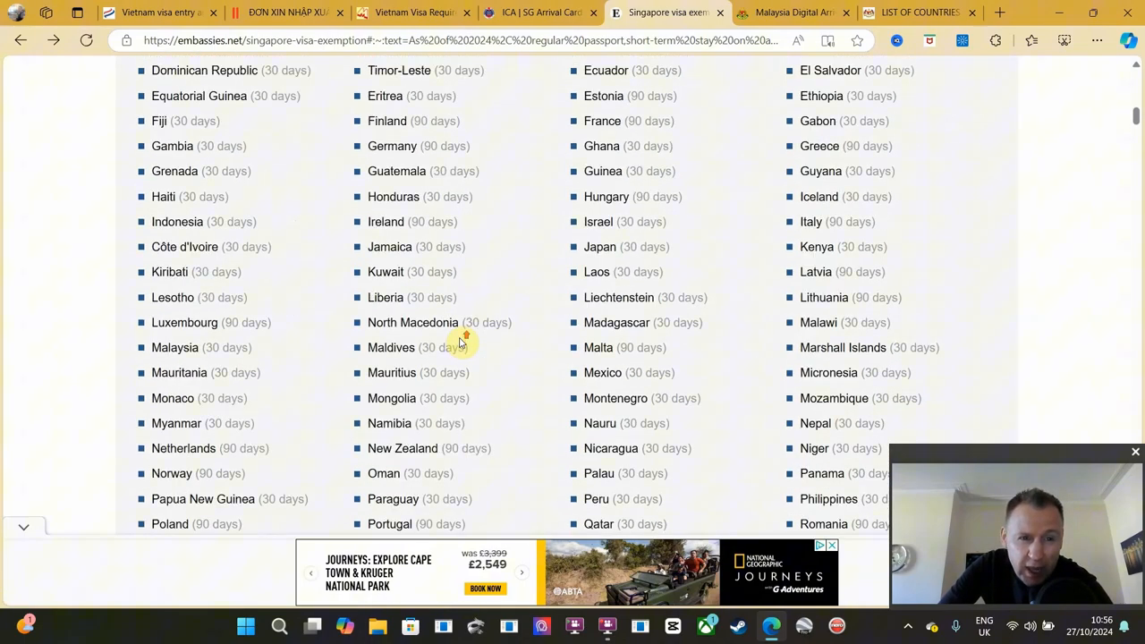
scroll(up, 3)
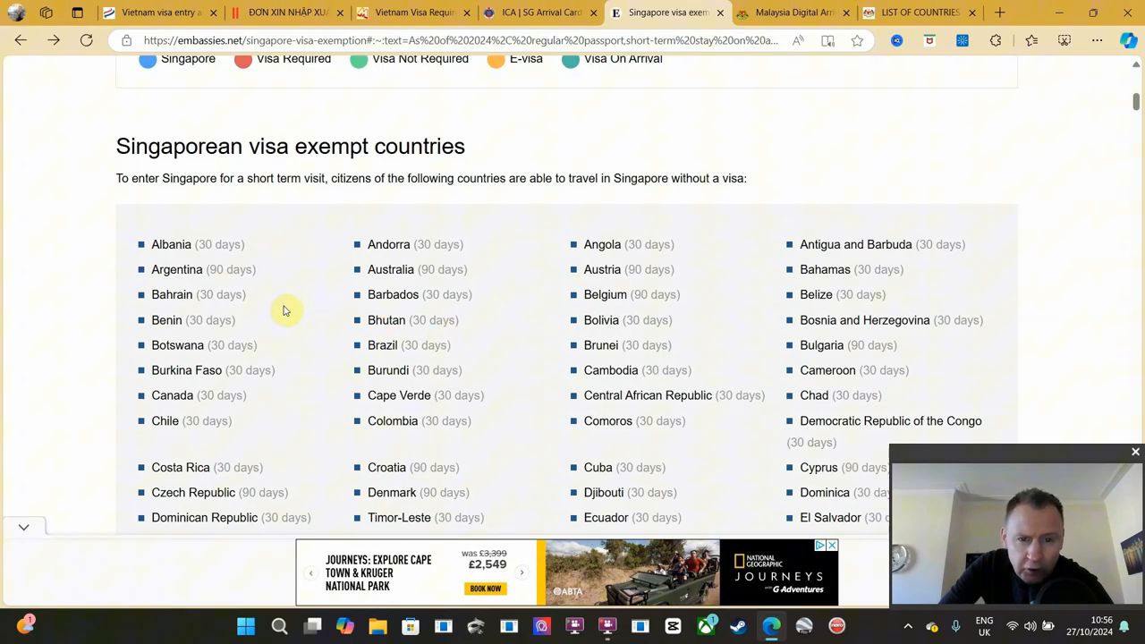
mouse_move(432, 282)
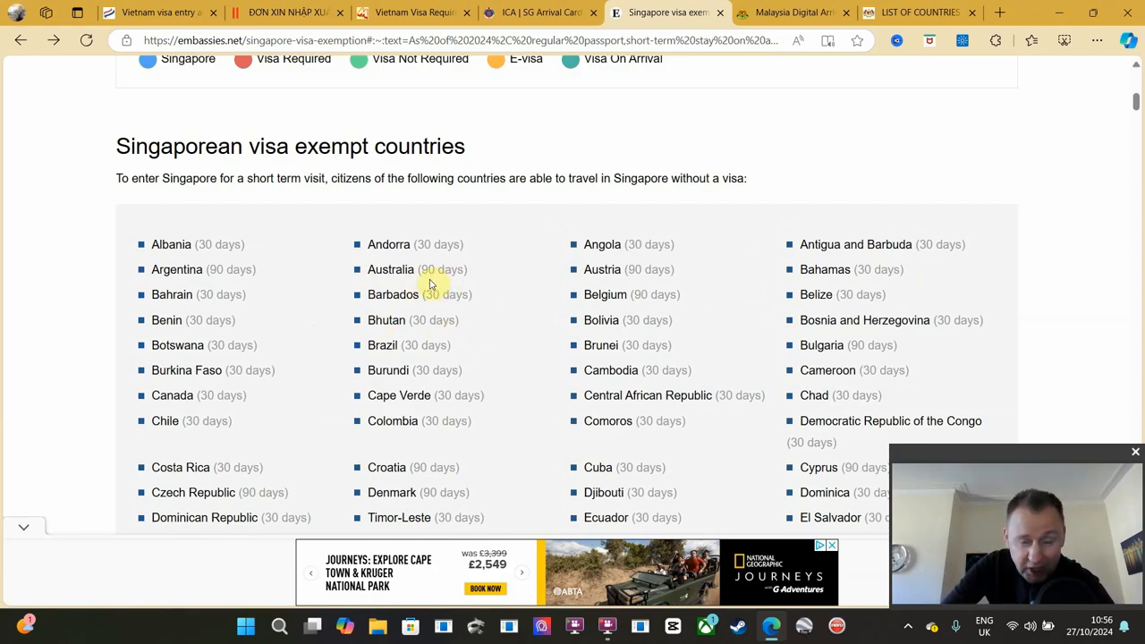
scroll(down, 3)
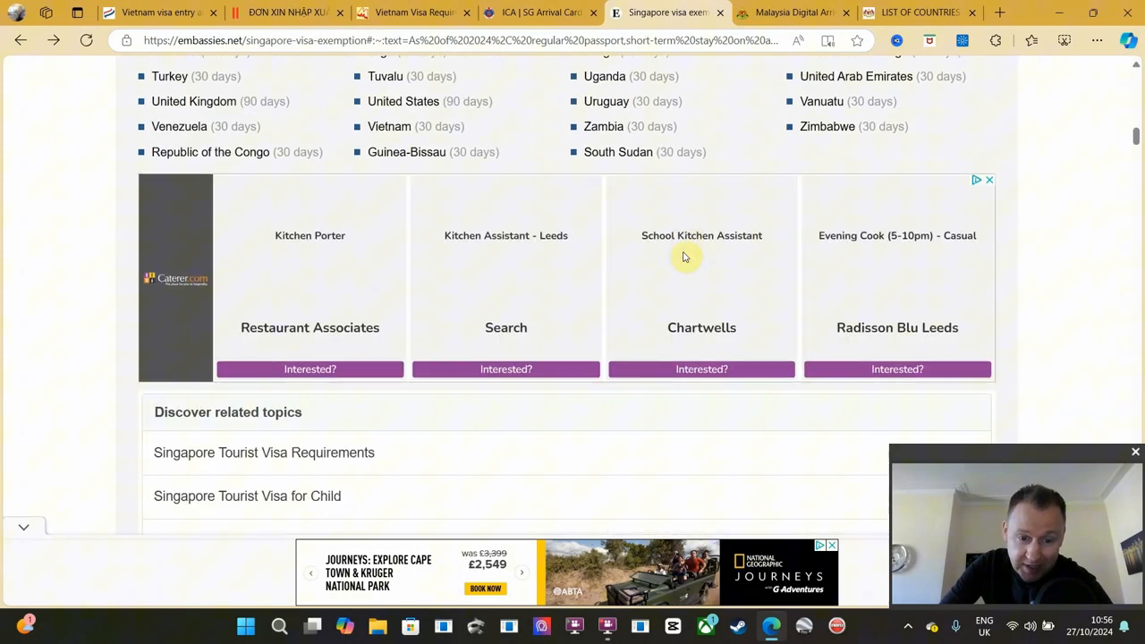
scroll(down, 3)
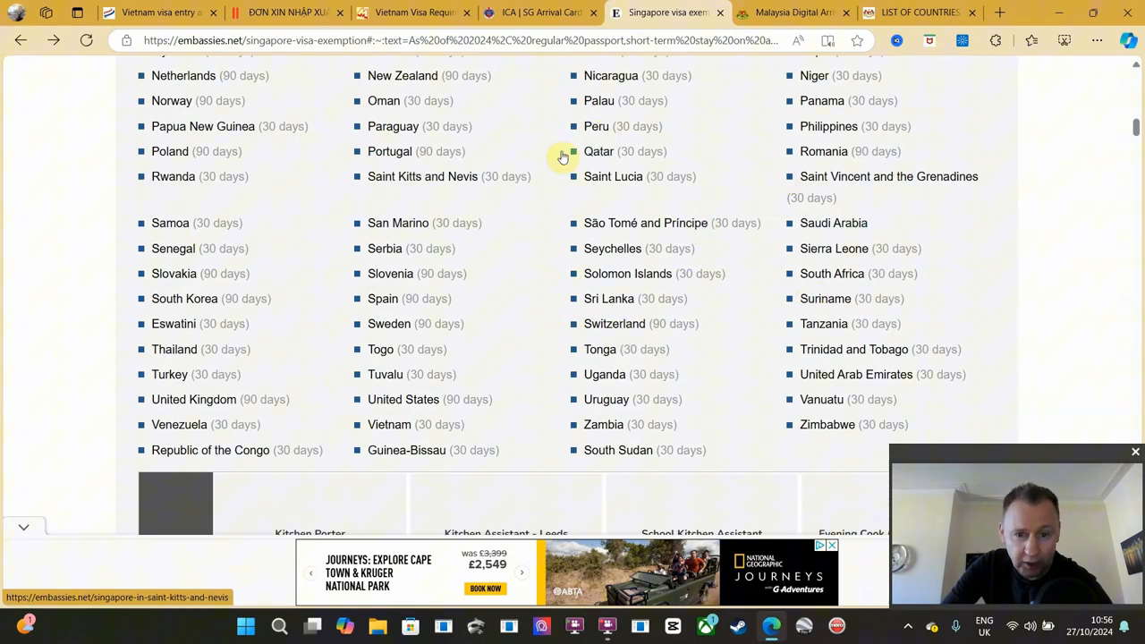
mouse_move(582, 343)
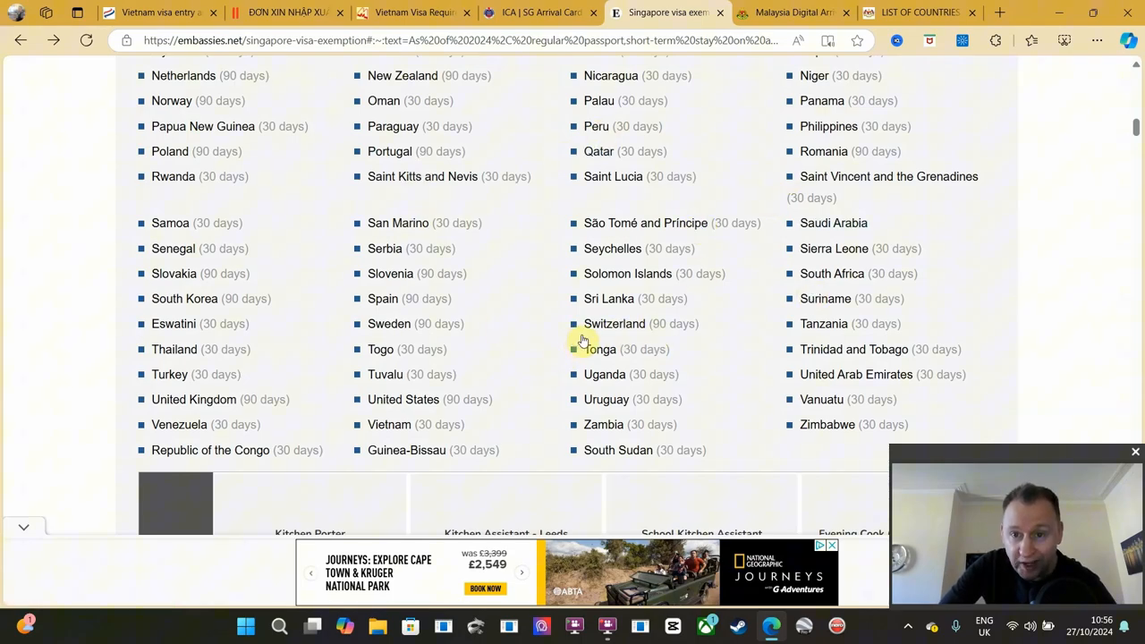
scroll(up, 3)
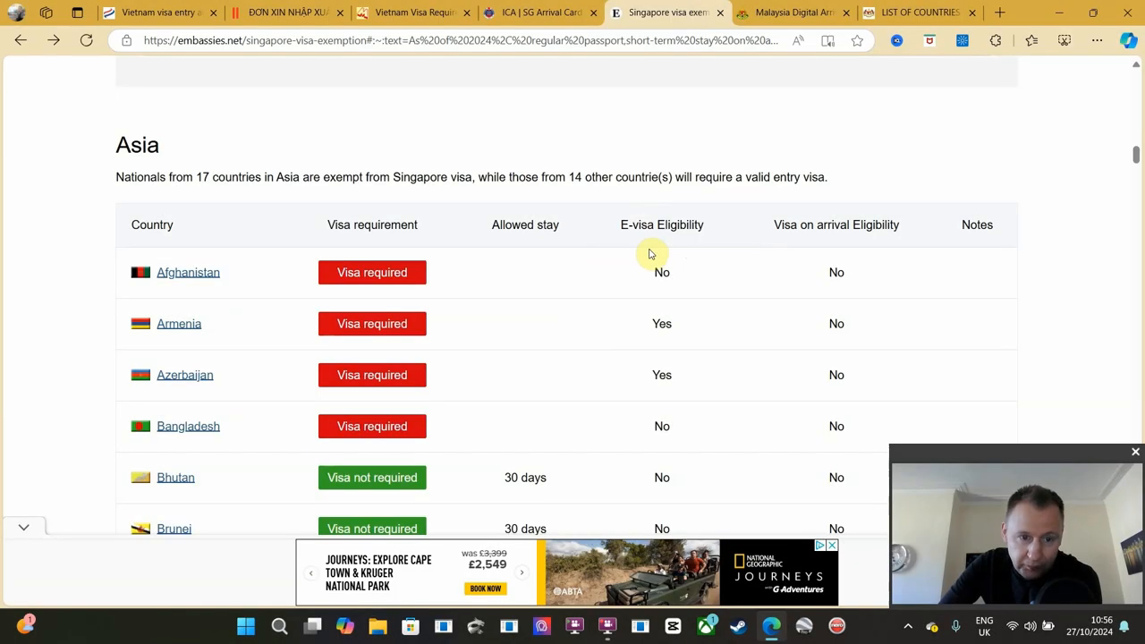
mouse_move(405, 255)
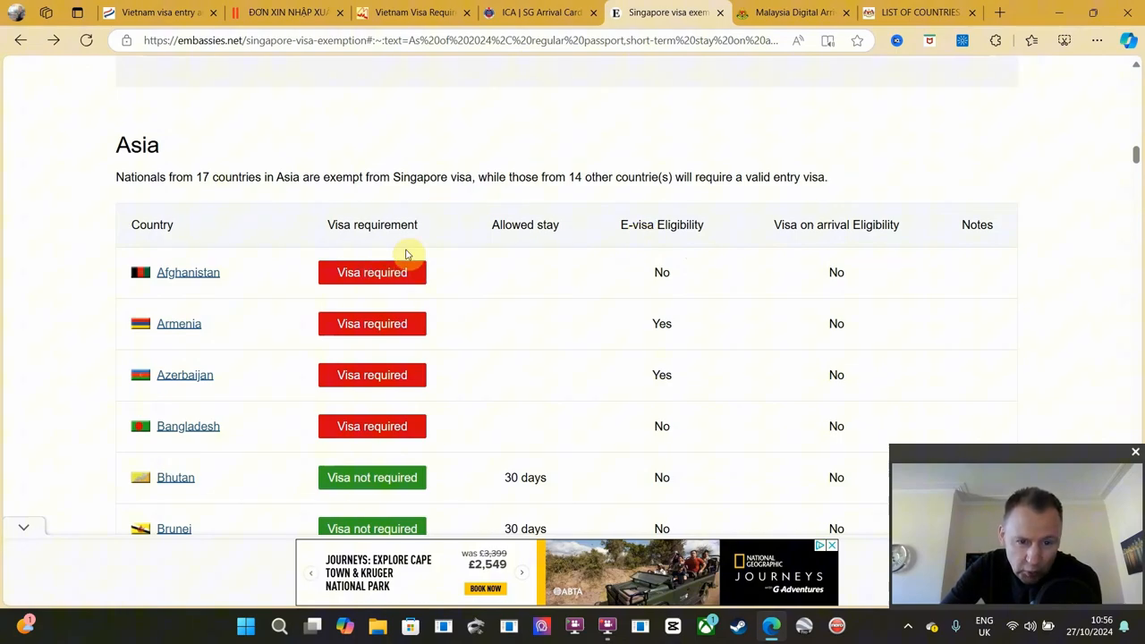
mouse_move(464, 270)
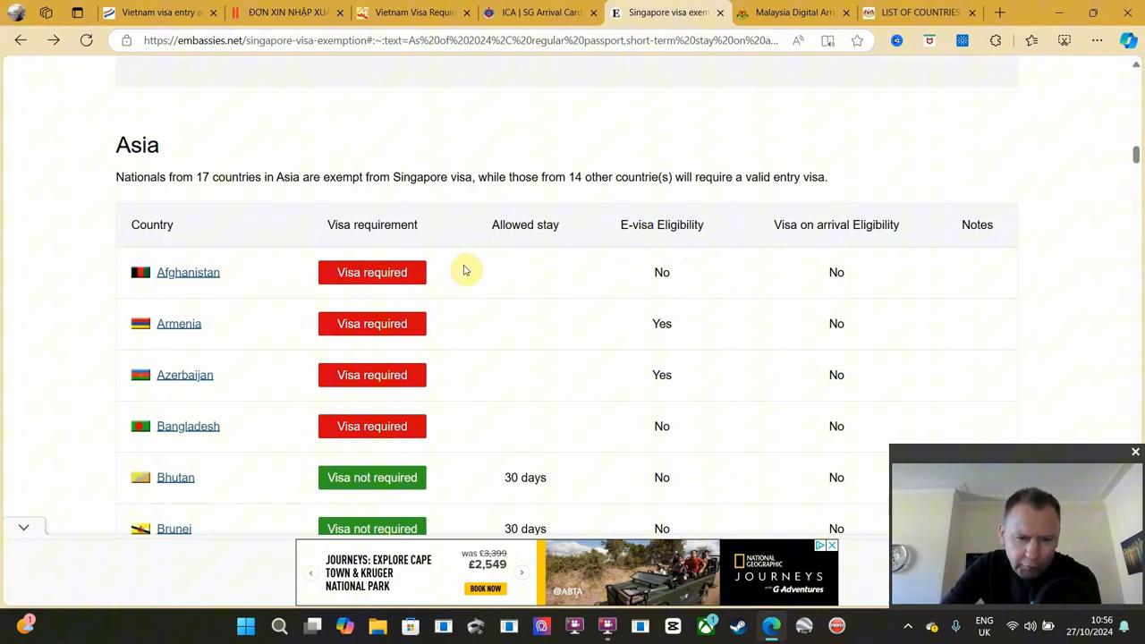
mouse_move(488, 279)
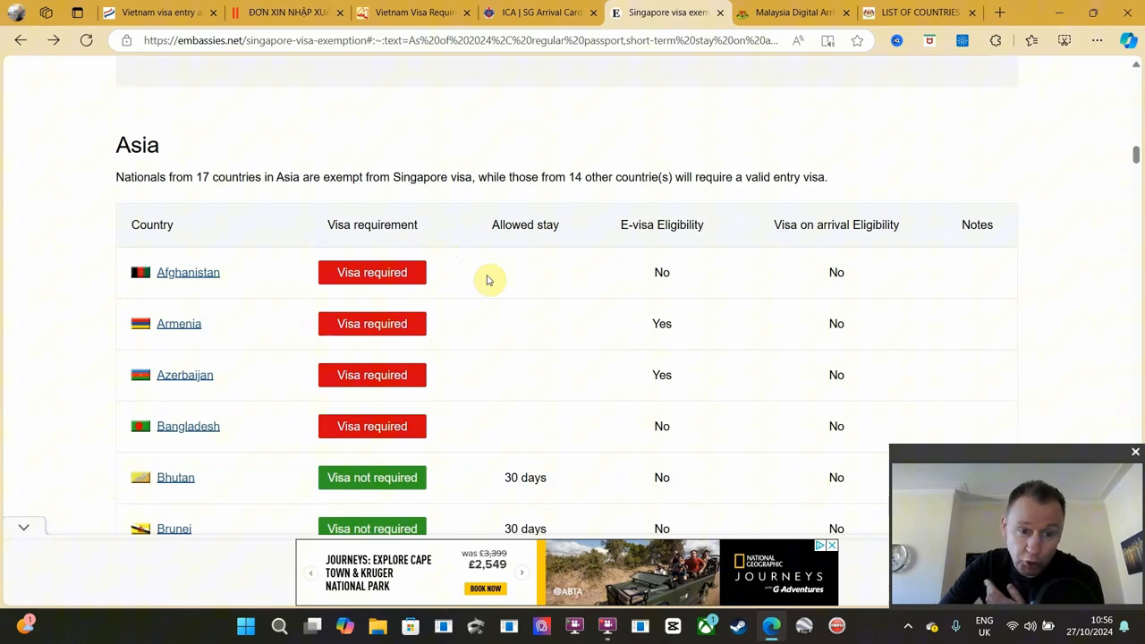
mouse_move(410, 358)
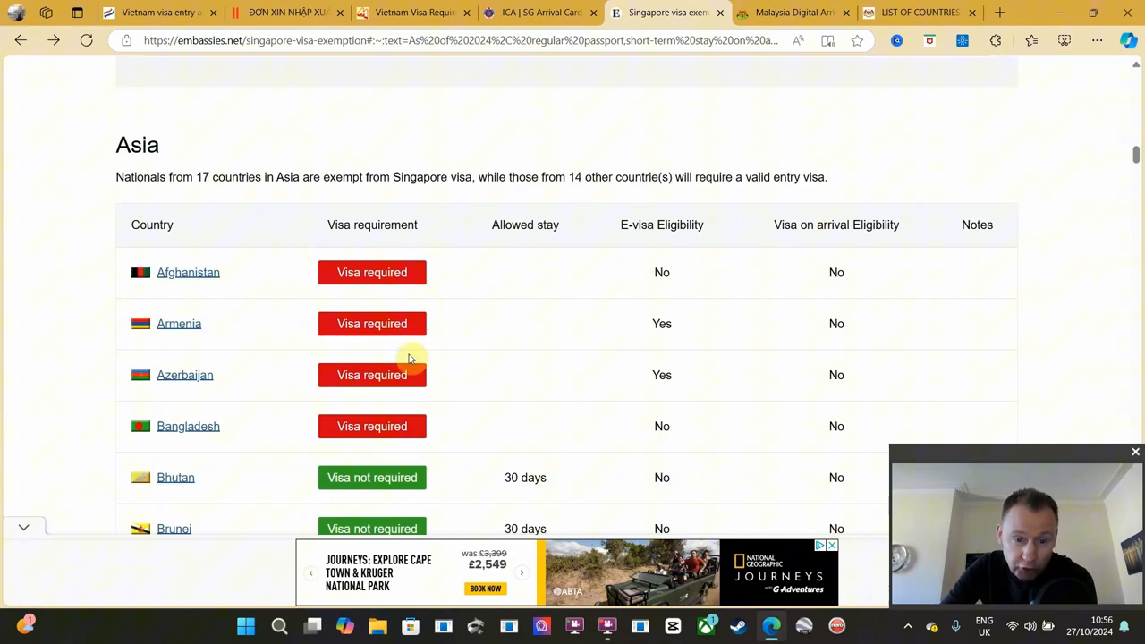
scroll(down, 3)
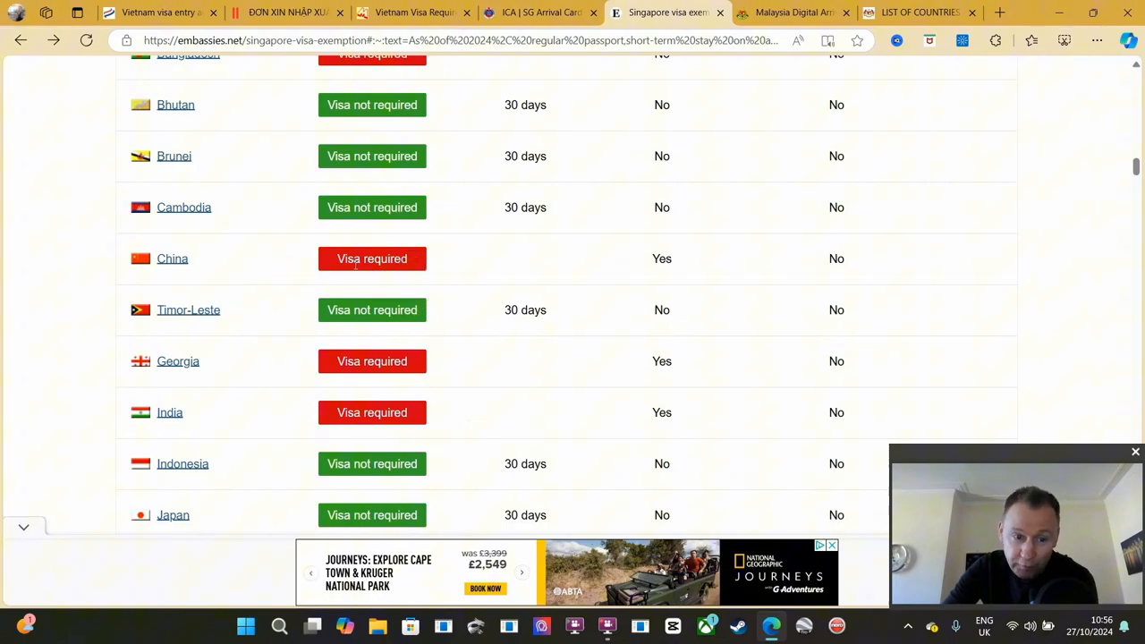
scroll(down, 3)
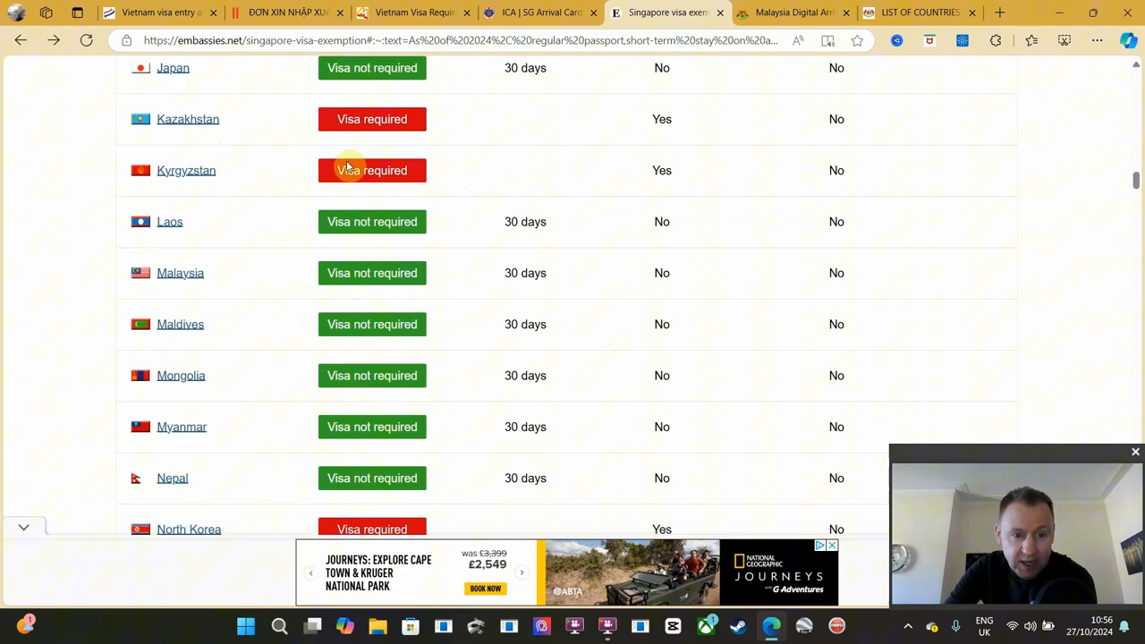
scroll(down, 3)
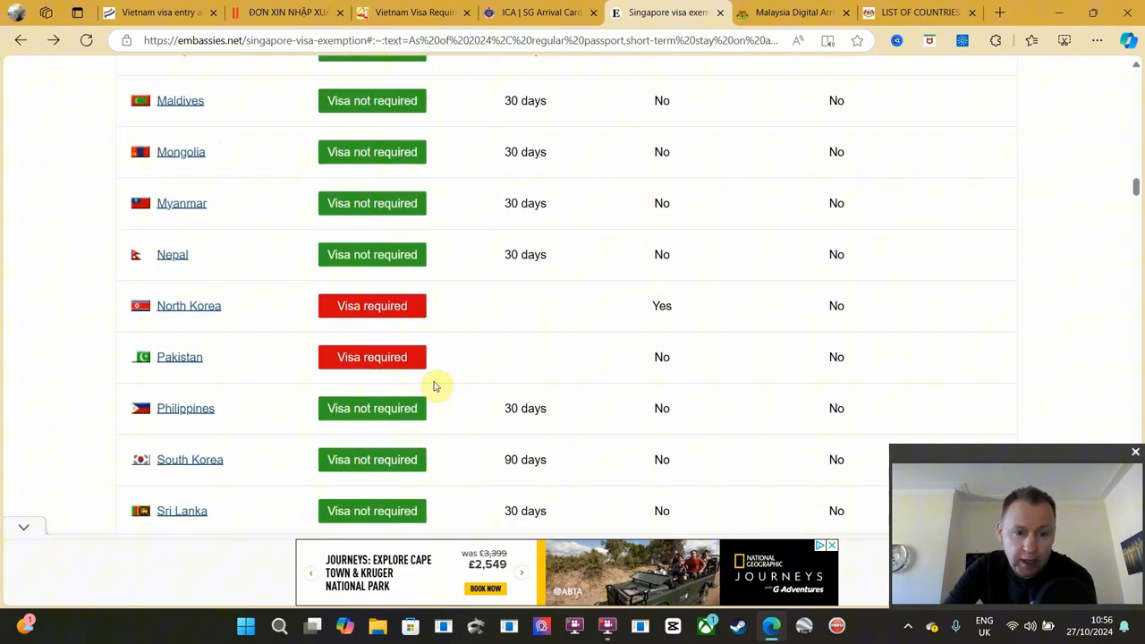
scroll(down, 3)
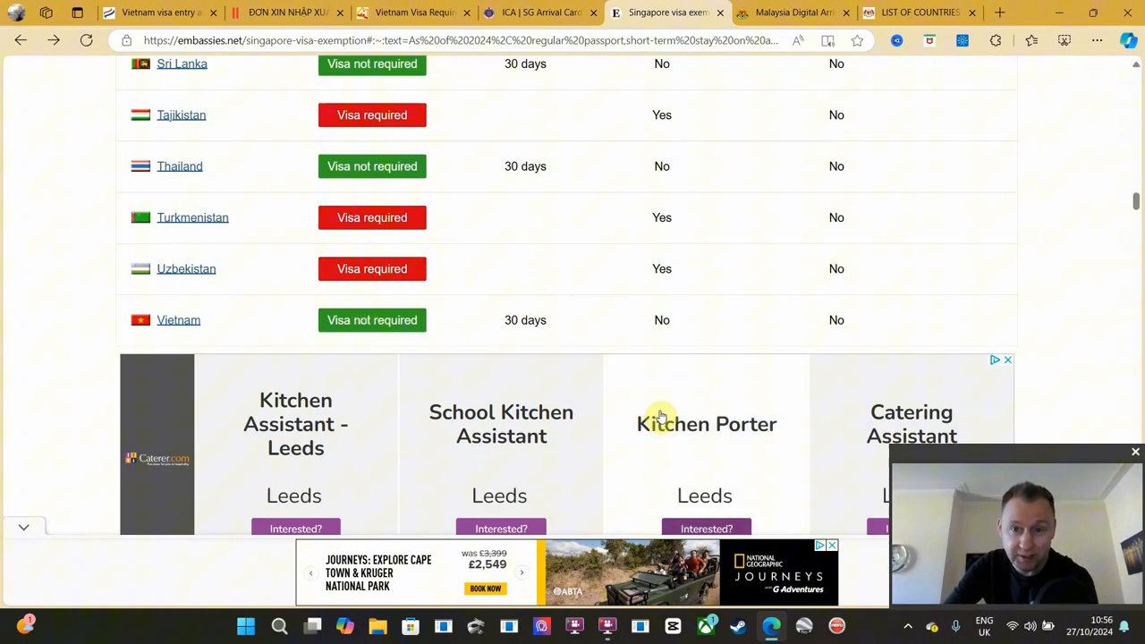
mouse_move(794, 13)
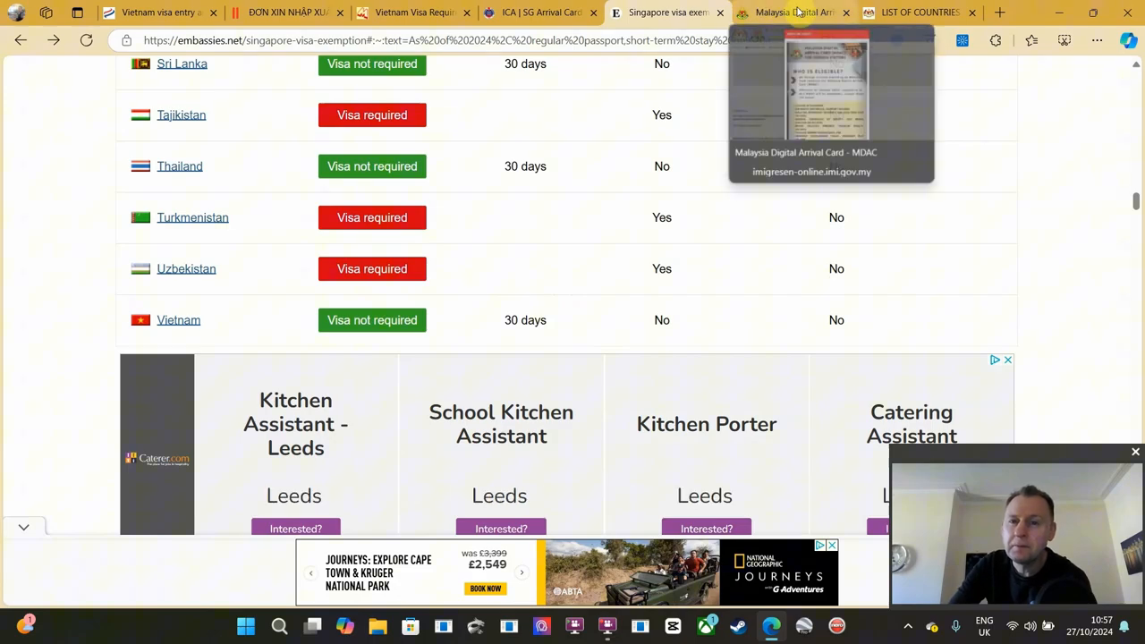
Switch to the Malaysia Digital Arrival Card site showing its MDAC announcement
click(791, 13)
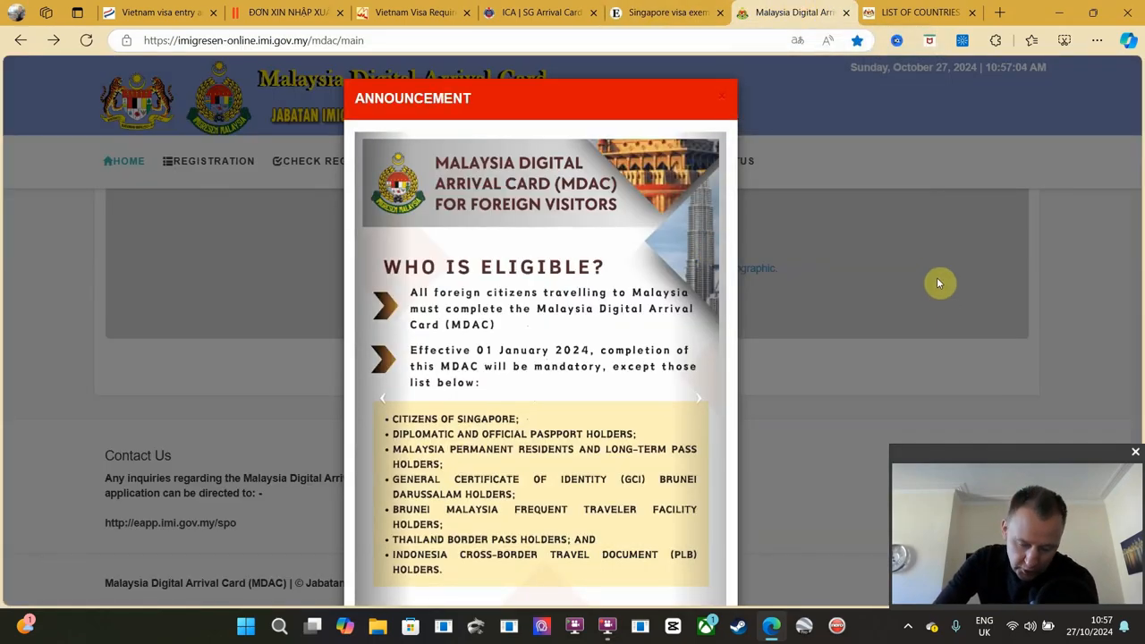
mouse_move(953, 287)
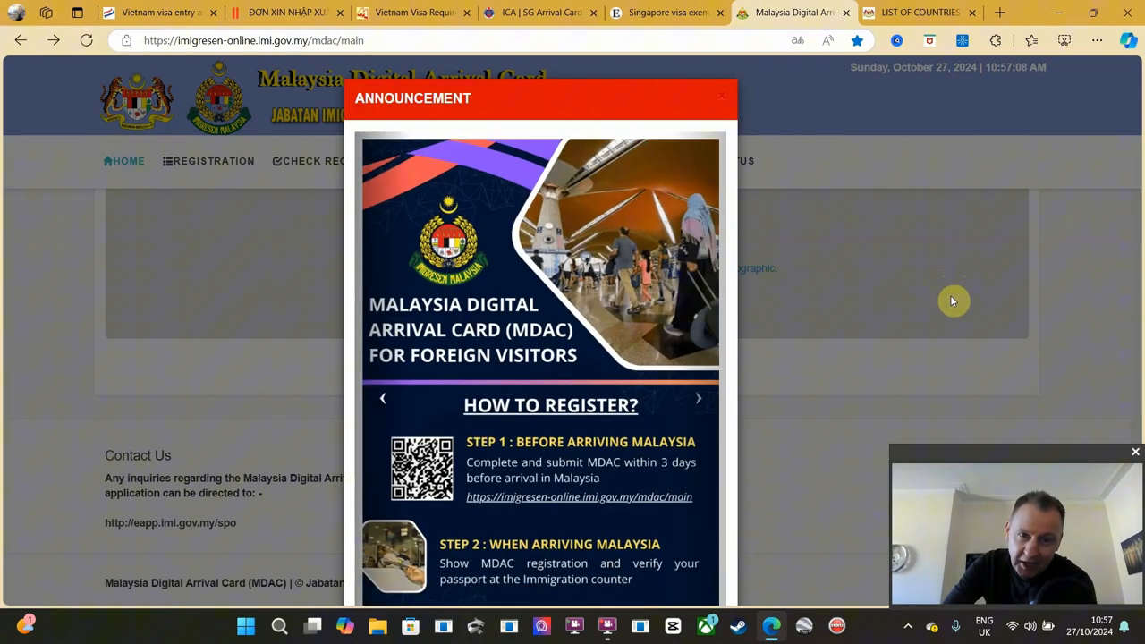
mouse_move(625, 333)
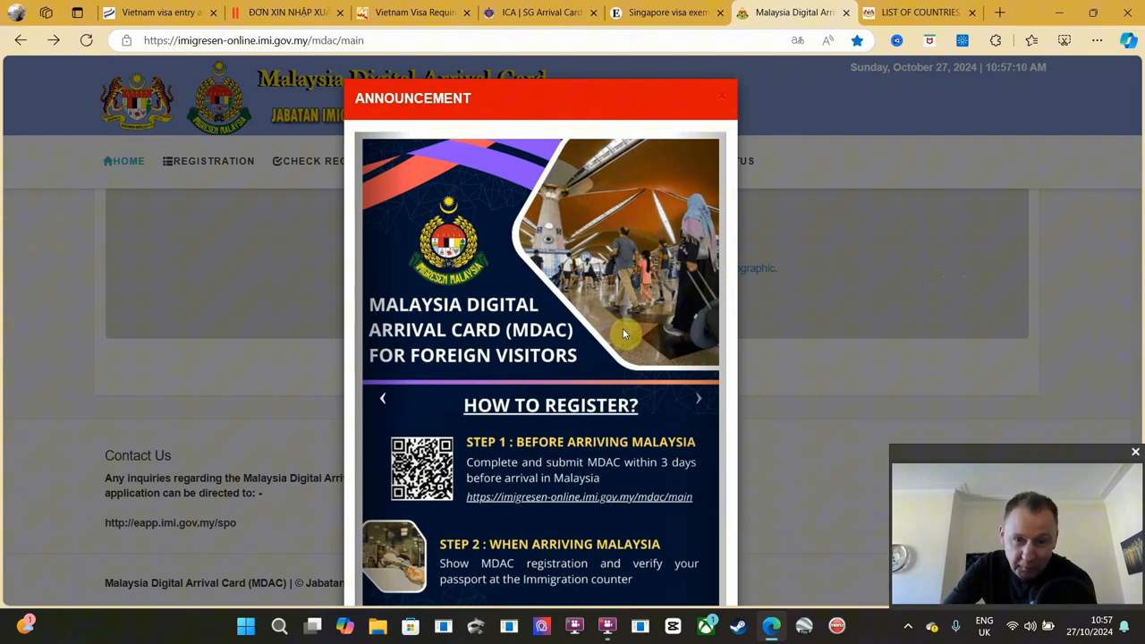
mouse_move(756, 556)
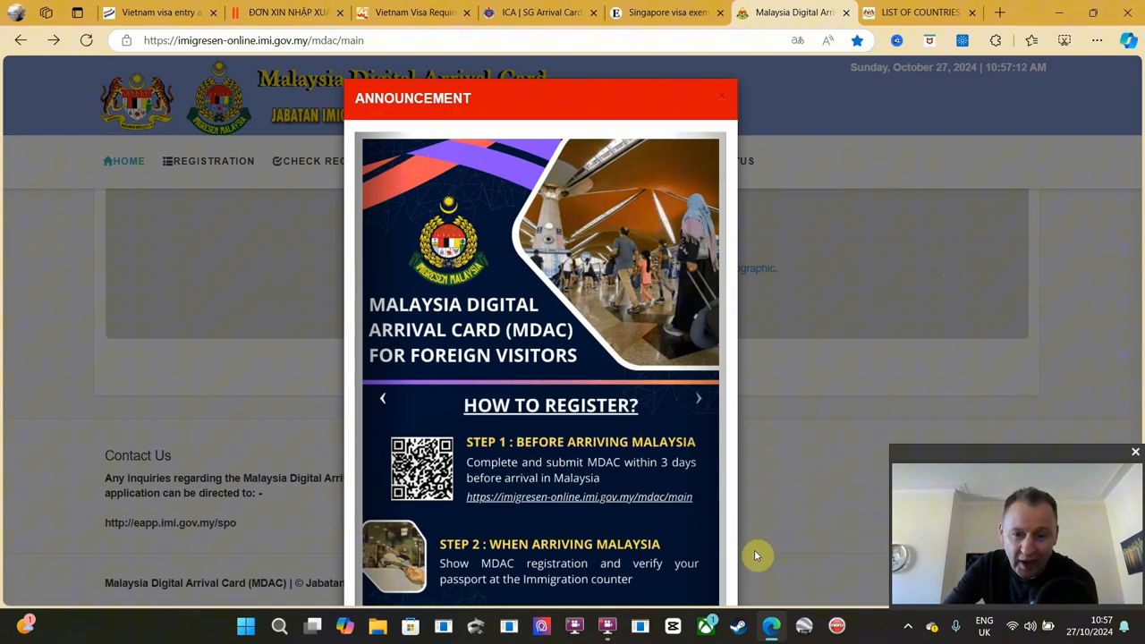
mouse_move(599, 569)
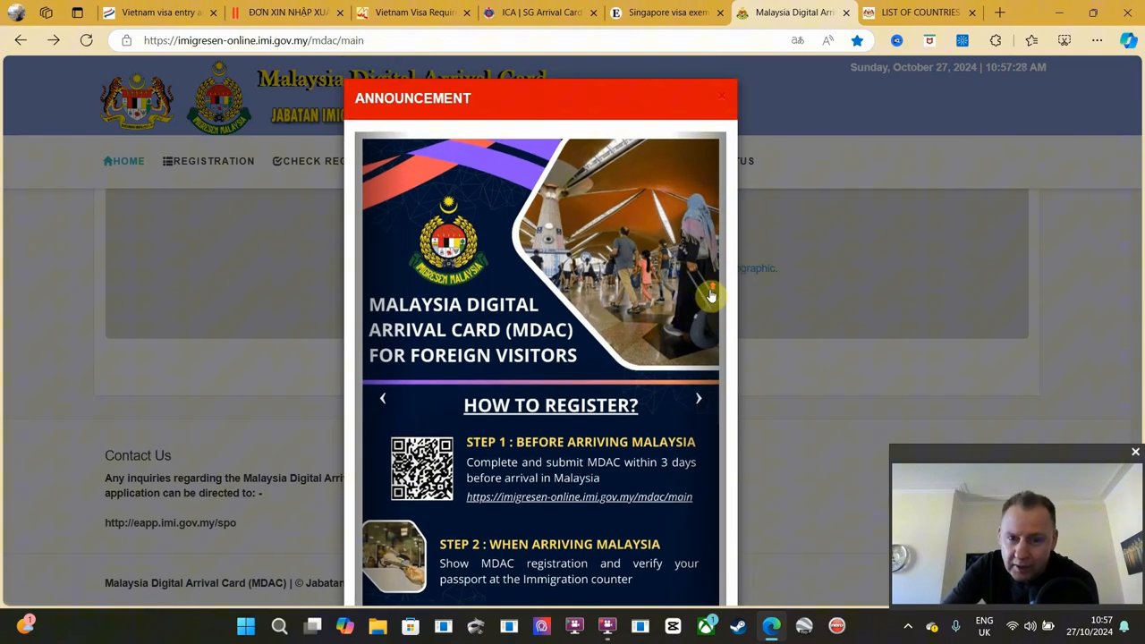
mouse_move(791, 56)
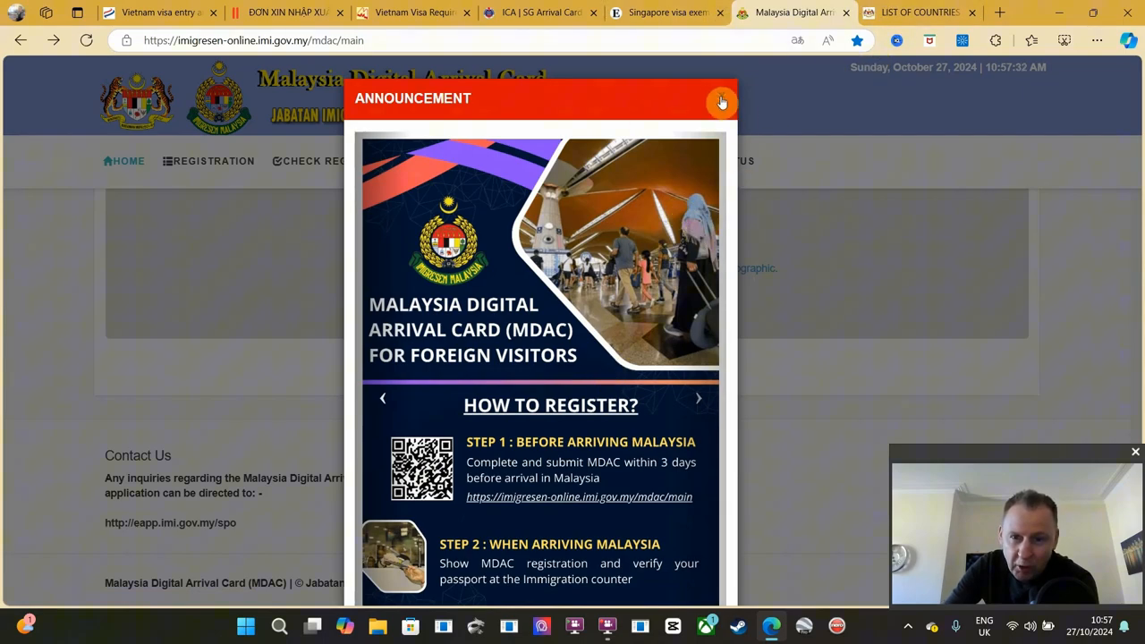
Dismiss the MDAC announcement and open the blank arrival card registration form
click(721, 100)
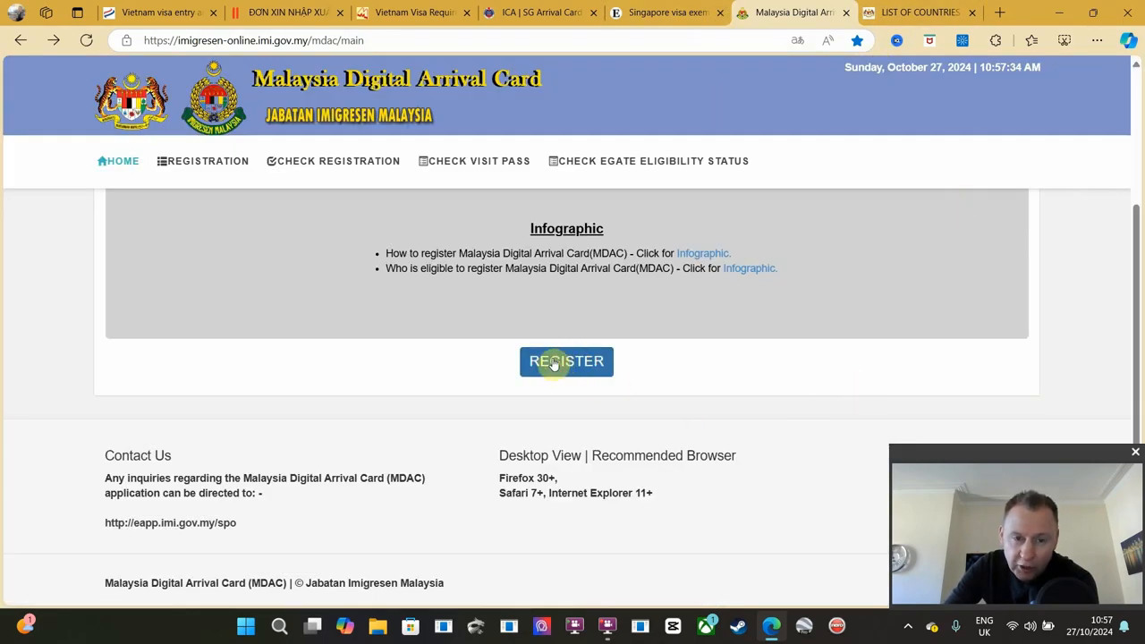
click(565, 361)
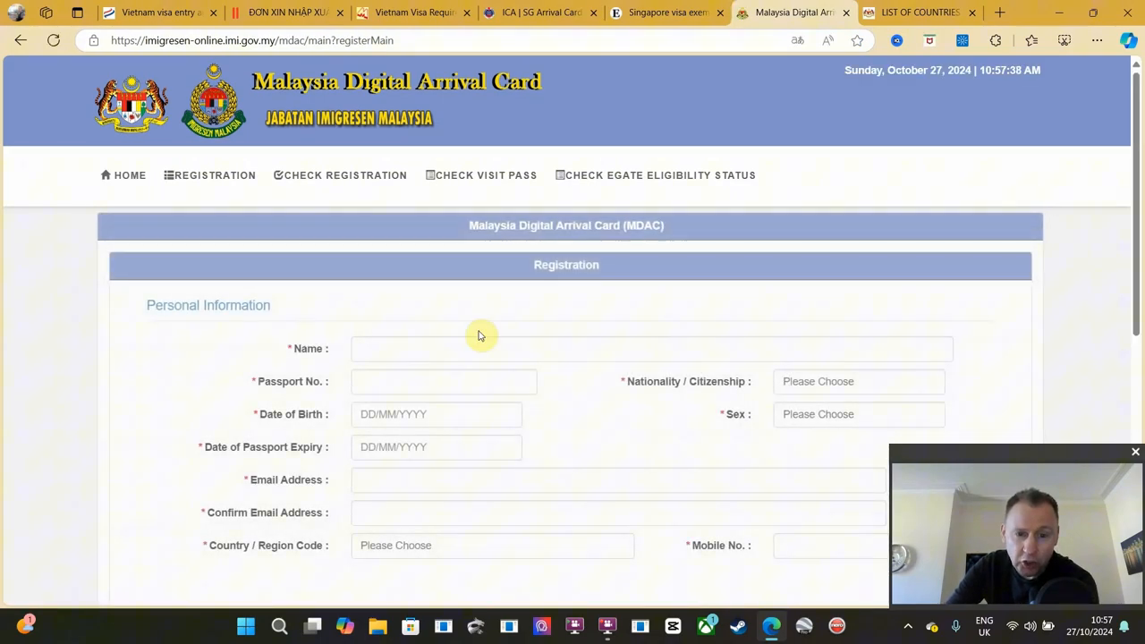
scroll(down, 3)
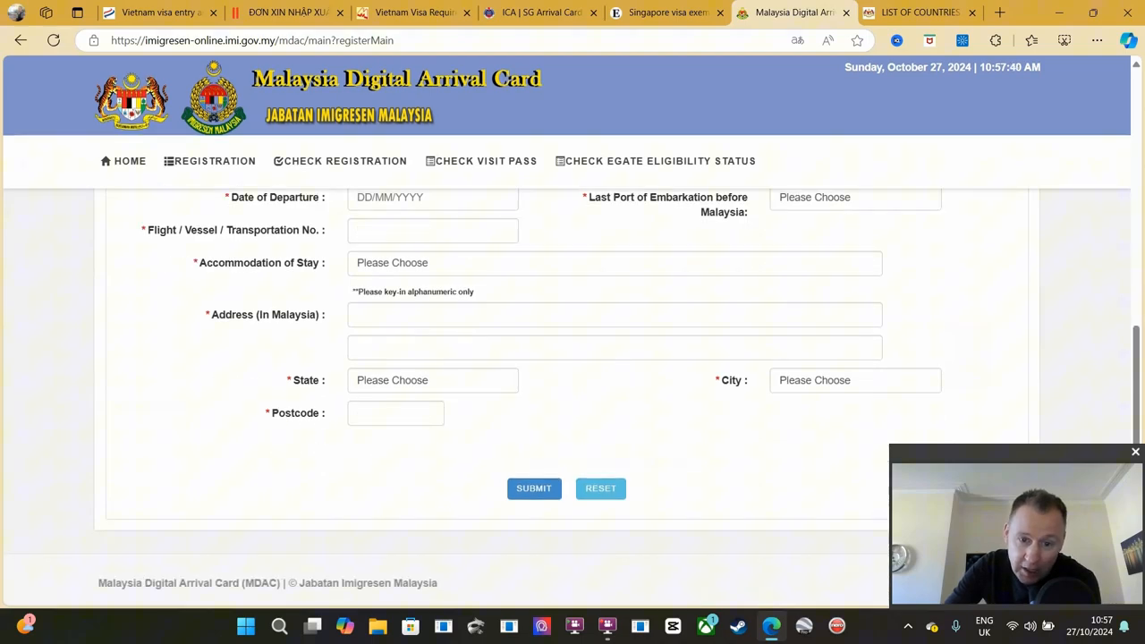
scroll(up, 3)
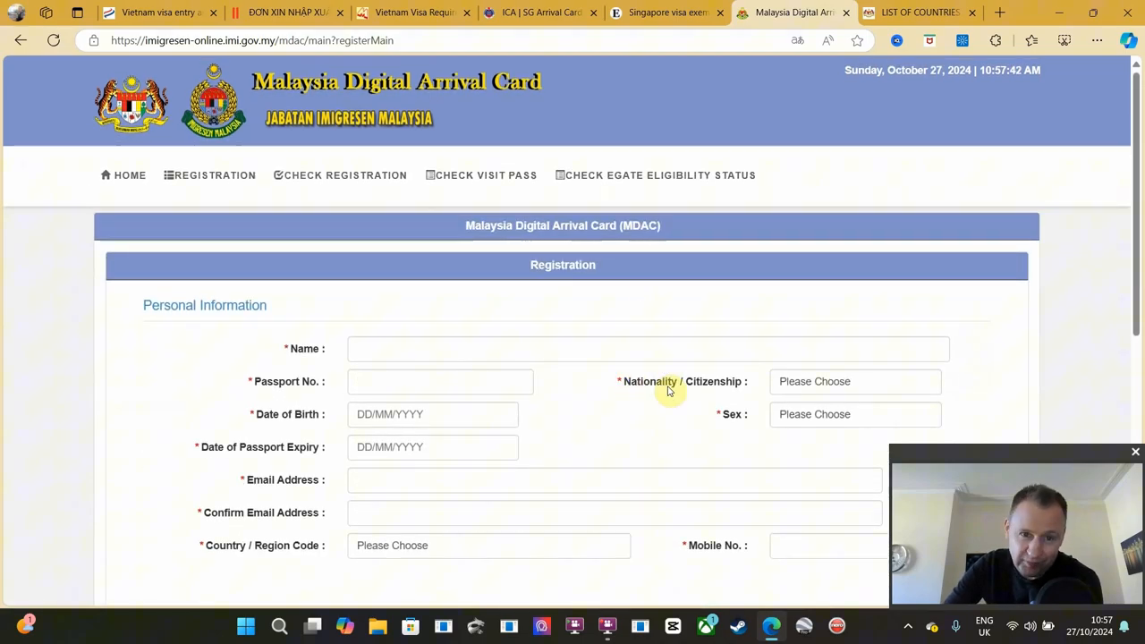
mouse_move(603, 397)
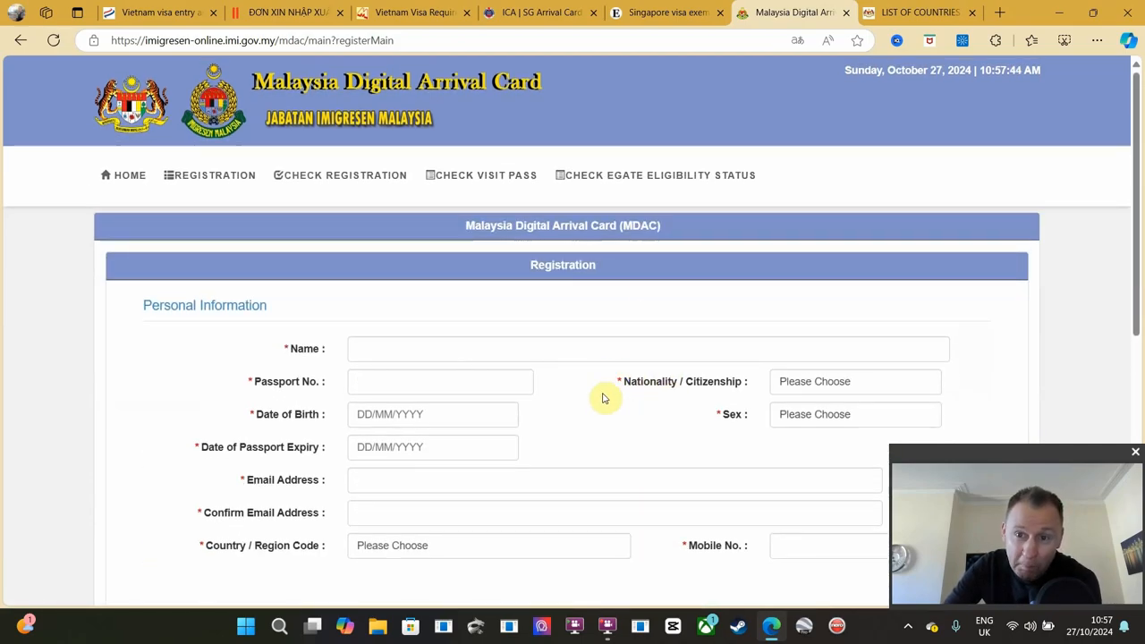
Scroll the Malaysian embassy's Visa not required table past the United States
click(917, 13)
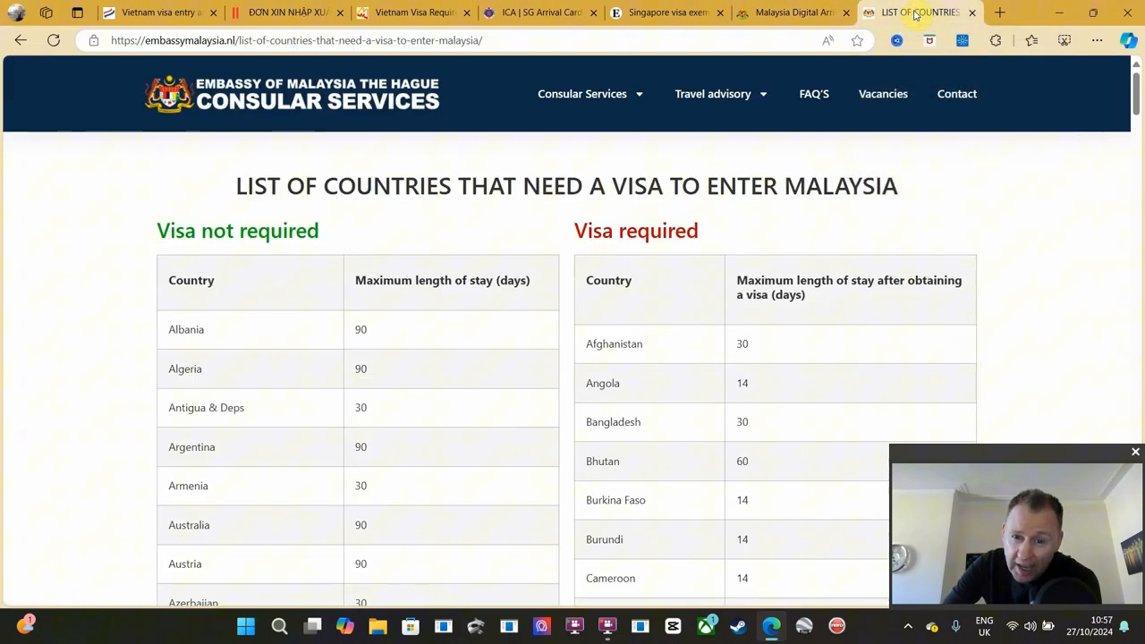
mouse_move(369, 215)
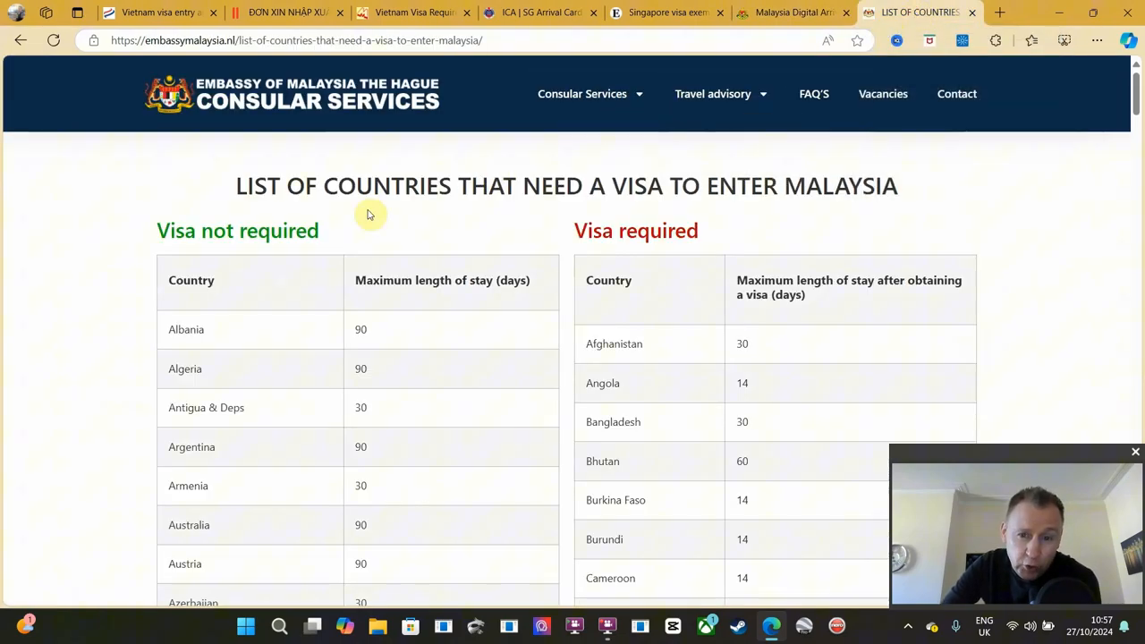
mouse_move(338, 231)
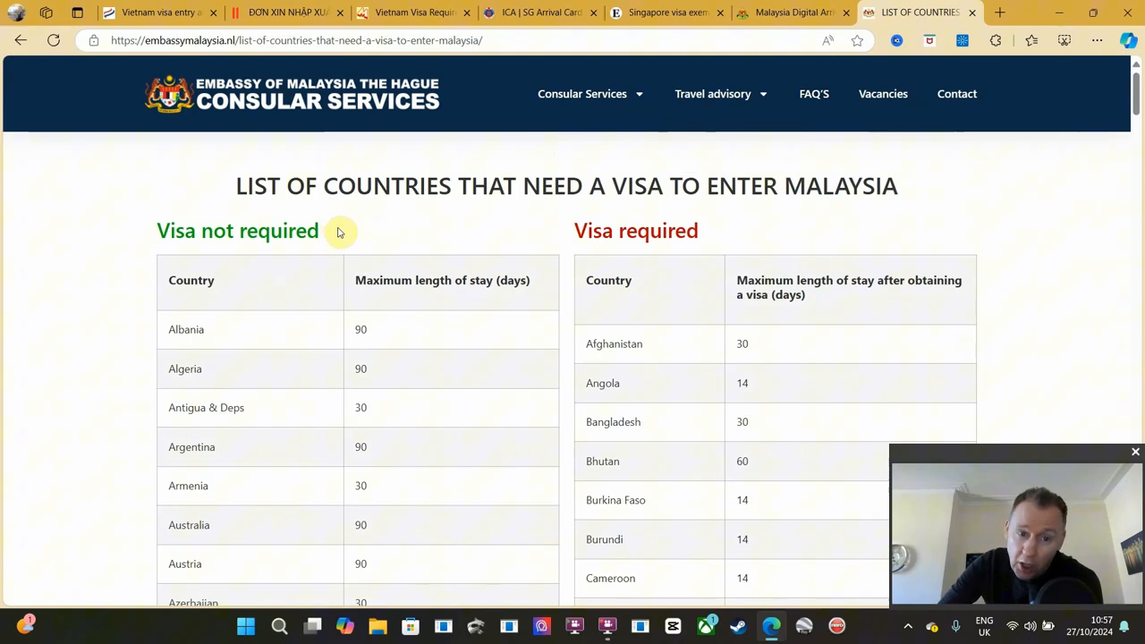
mouse_move(394, 246)
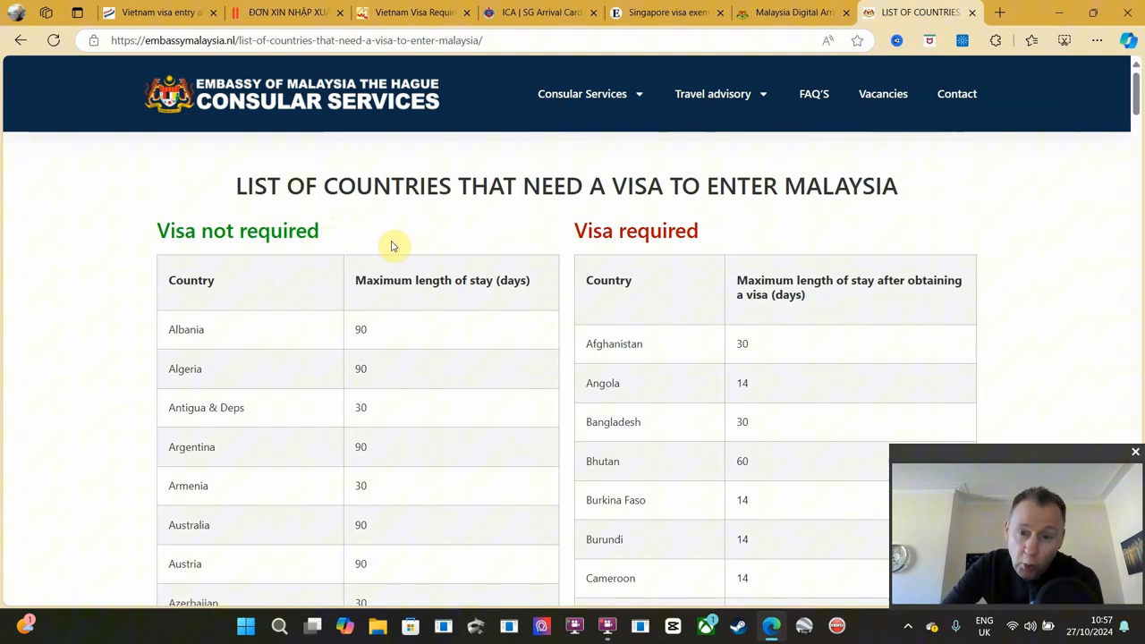
mouse_move(671, 271)
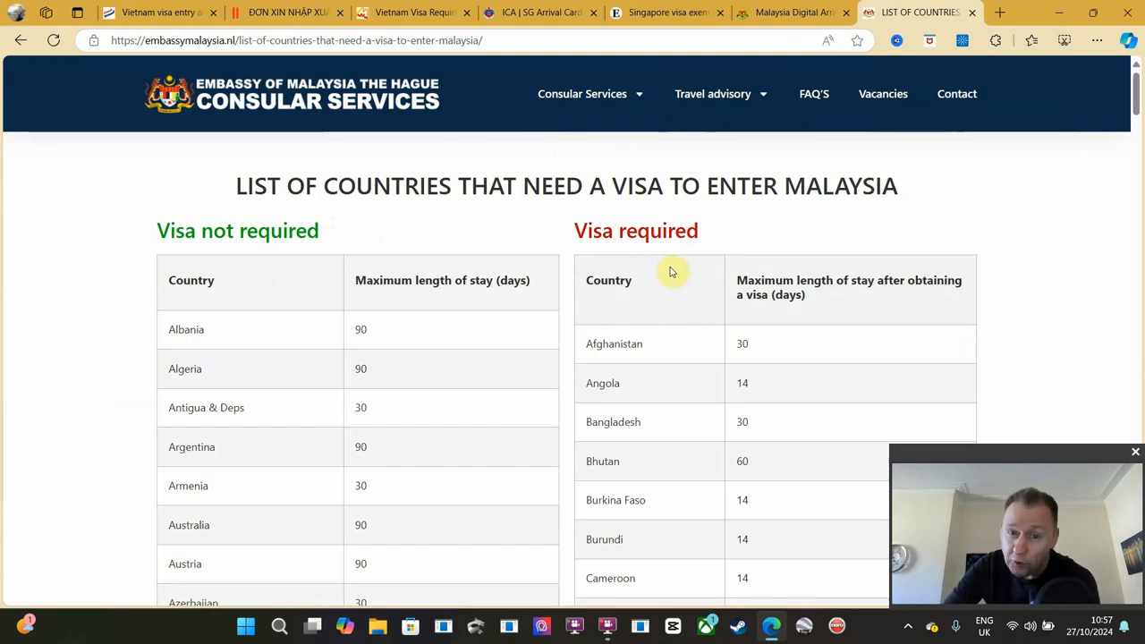
mouse_move(727, 216)
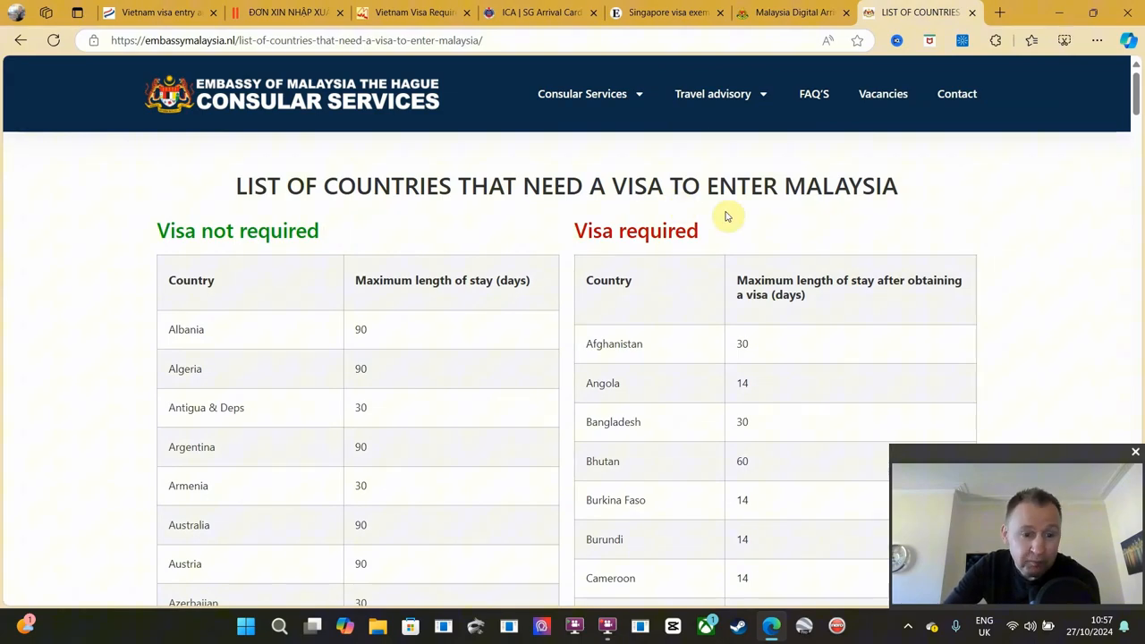
scroll(down, 3)
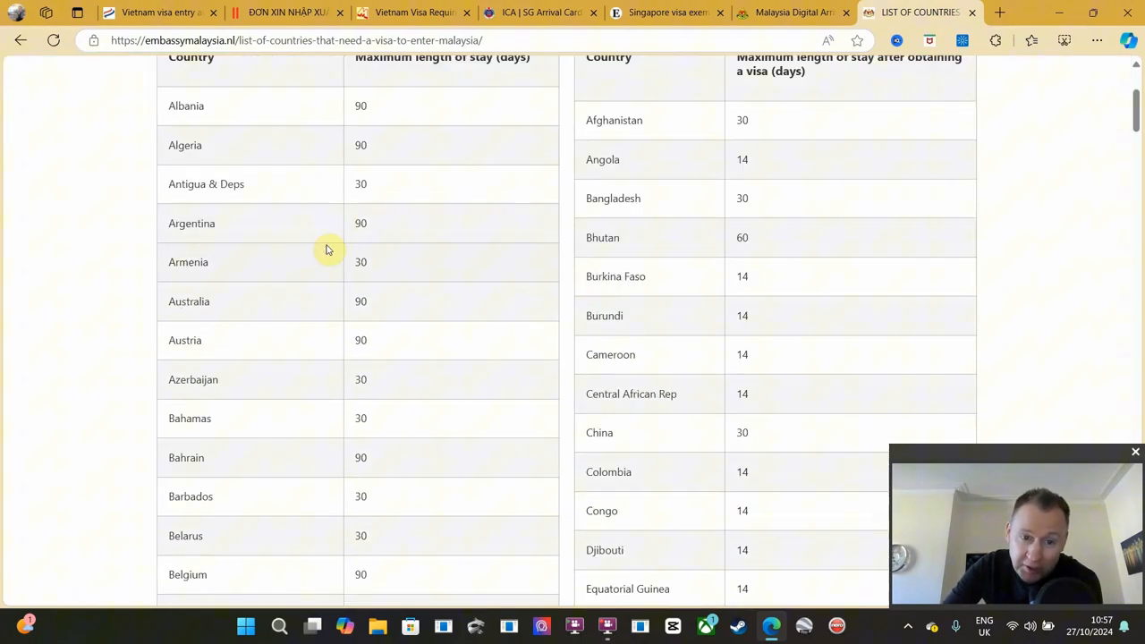
mouse_move(410, 310)
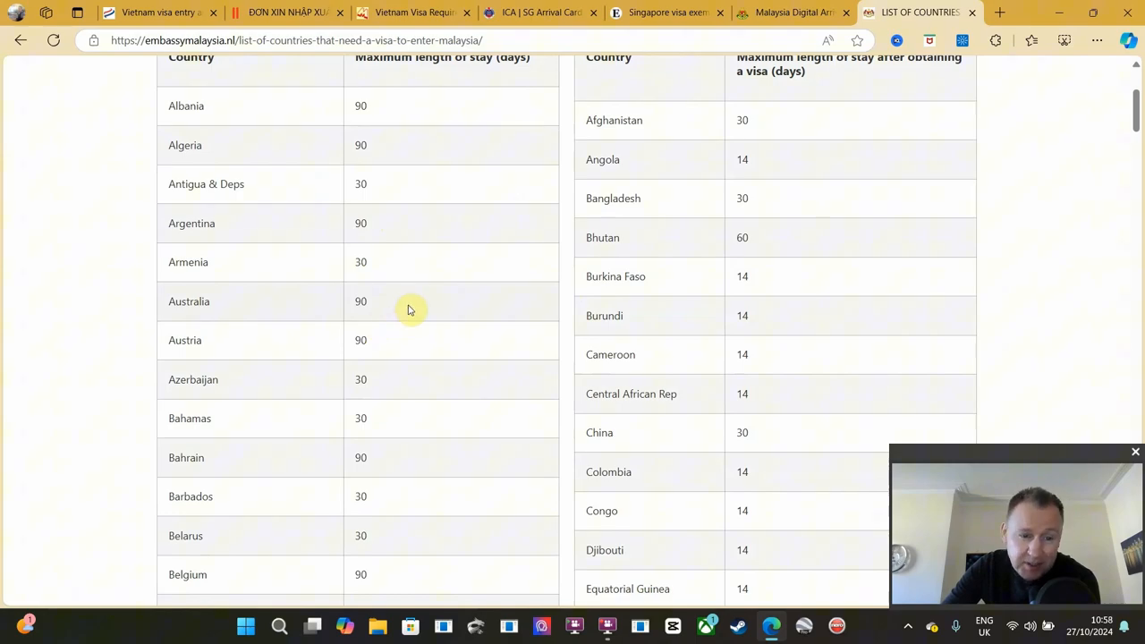
scroll(down, 3)
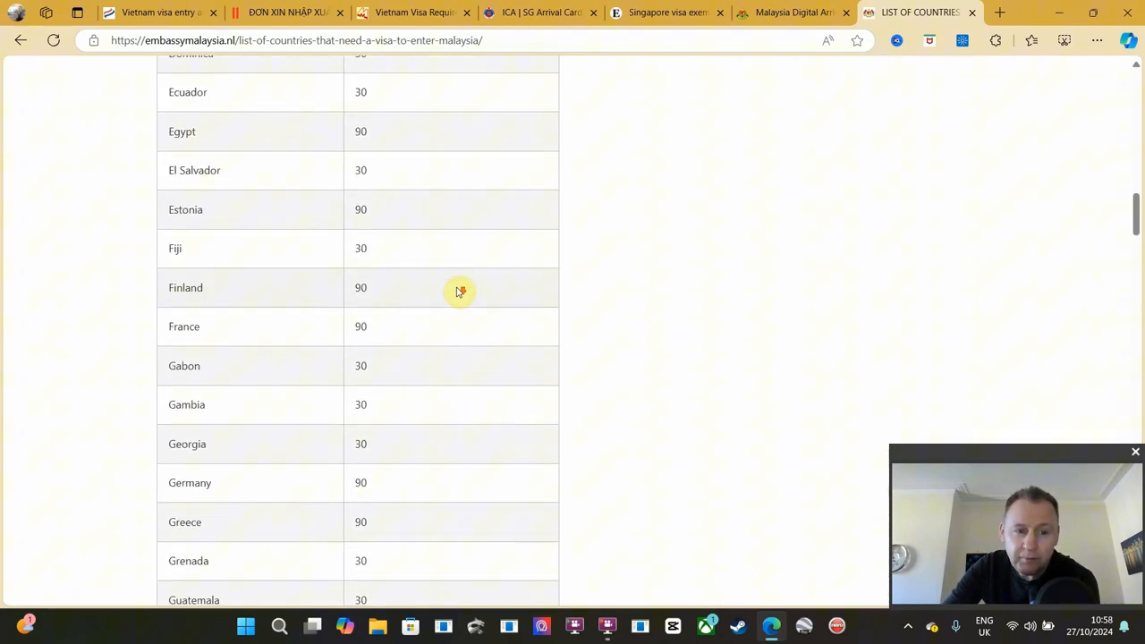
scroll(down, 3)
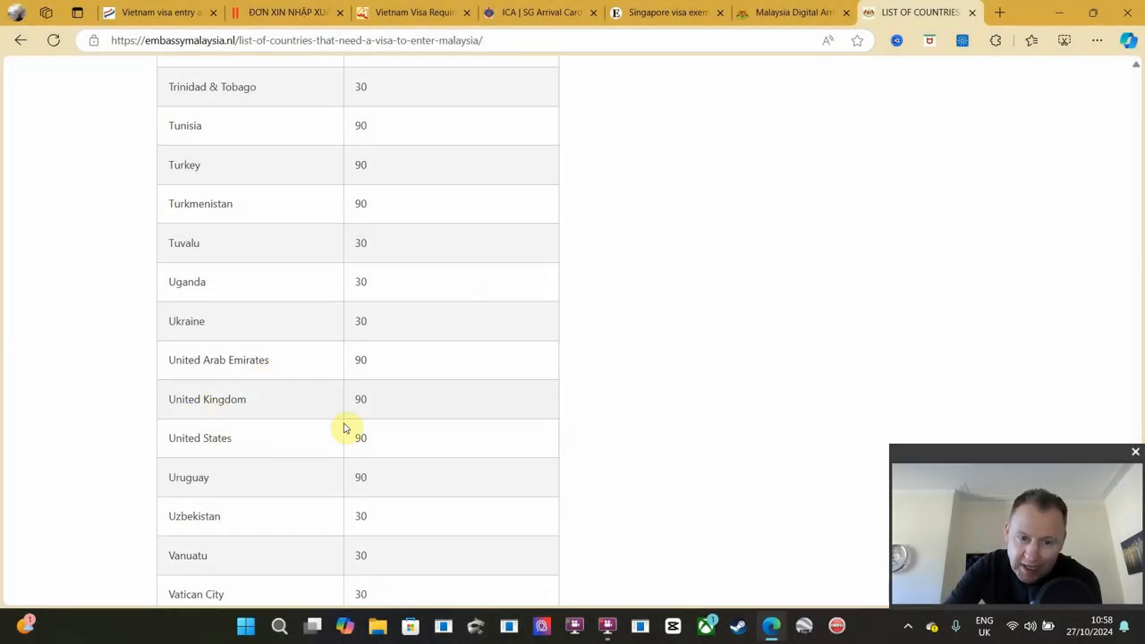
mouse_move(316, 460)
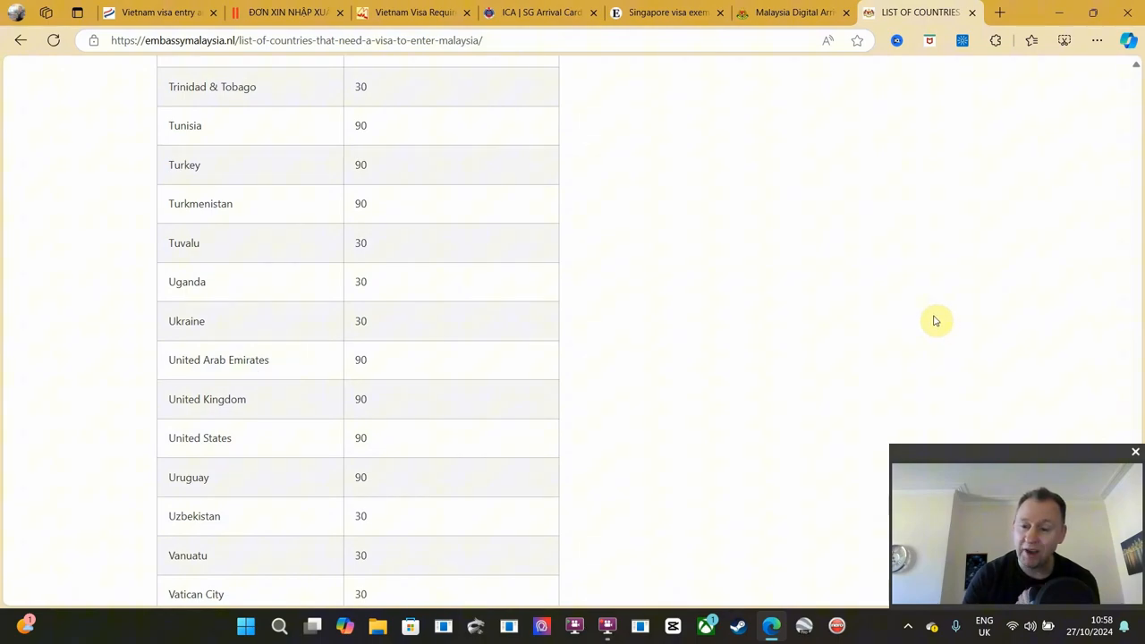
mouse_move(926, 313)
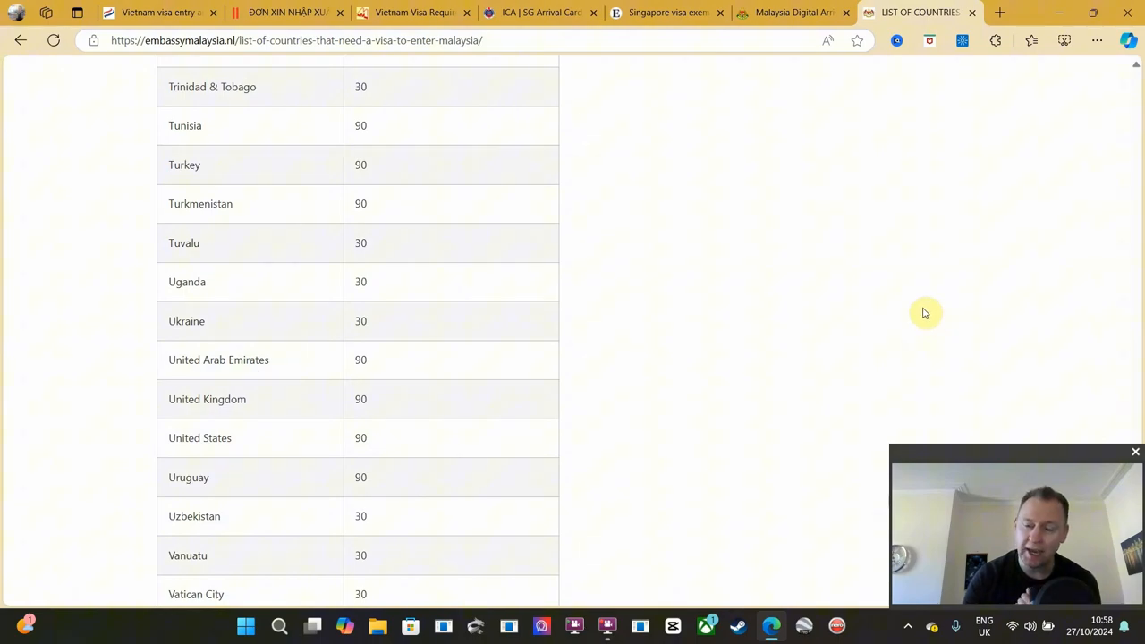
mouse_move(939, 289)
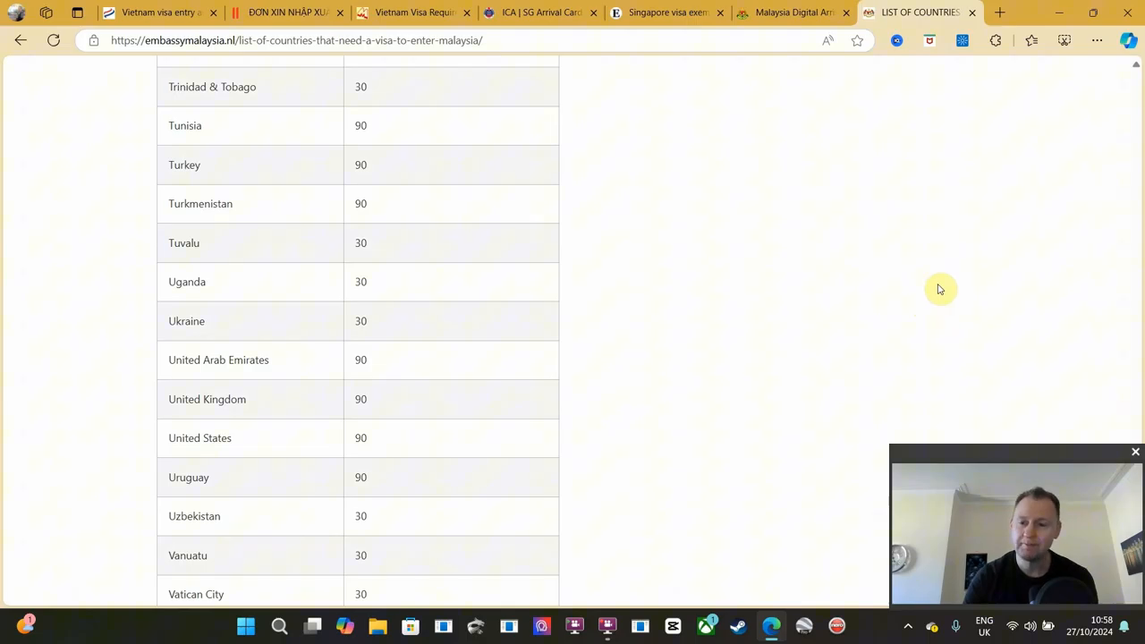